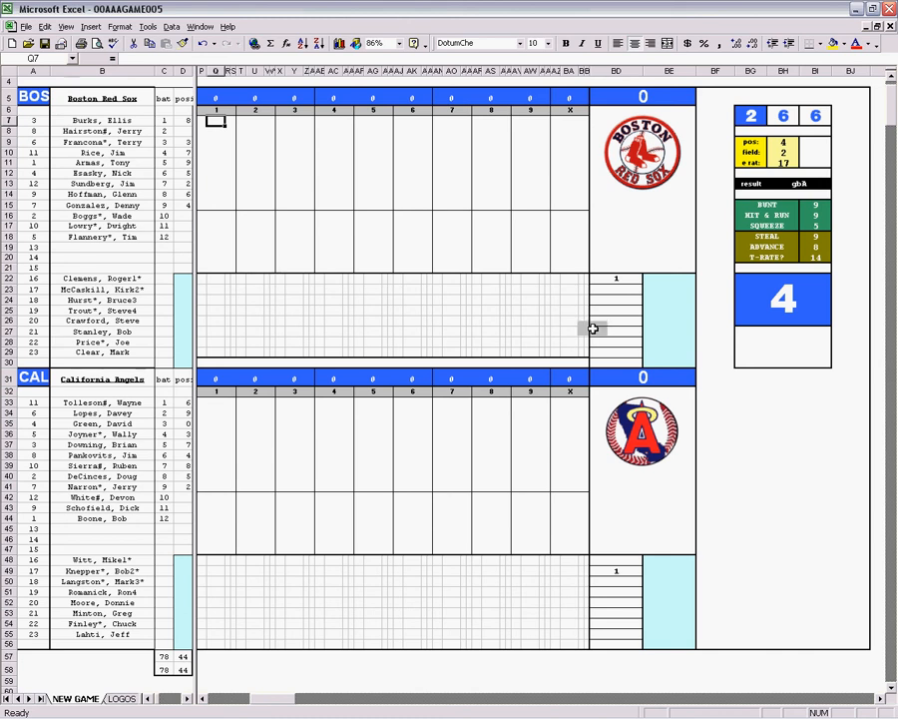
mouse_move(633, 518)
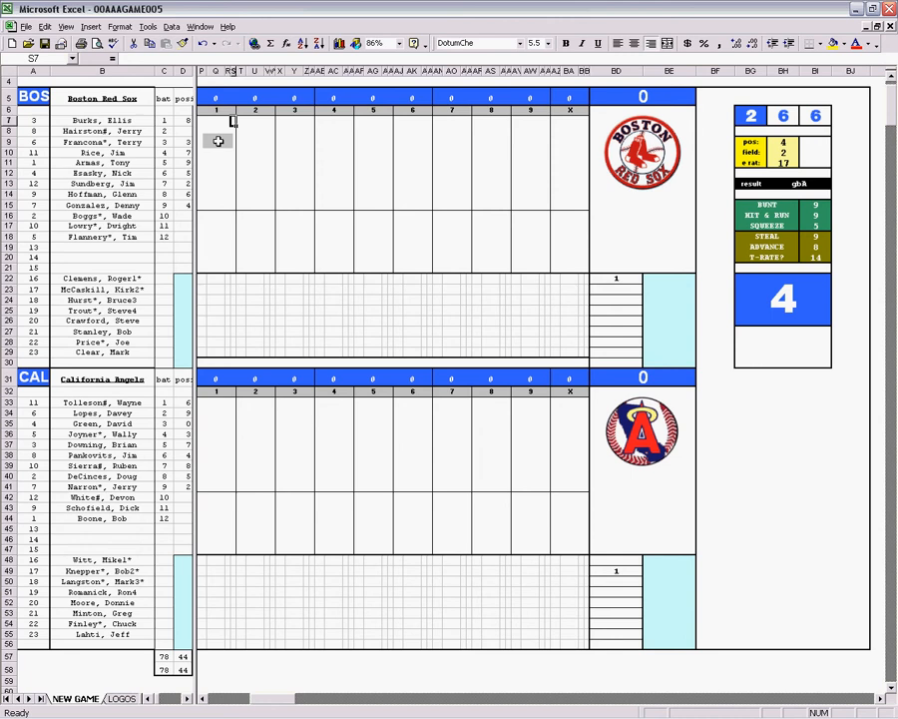
Step: Recalculate the dice panel from the field and error ratings so Boston's leadoff result reads e1
click(230, 120)
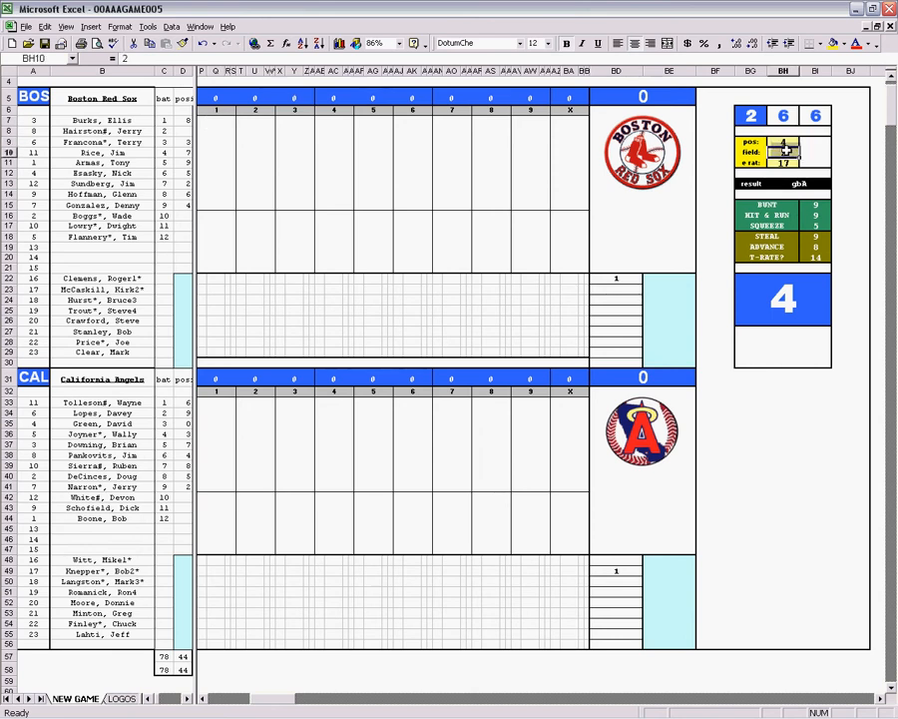
click(783, 163)
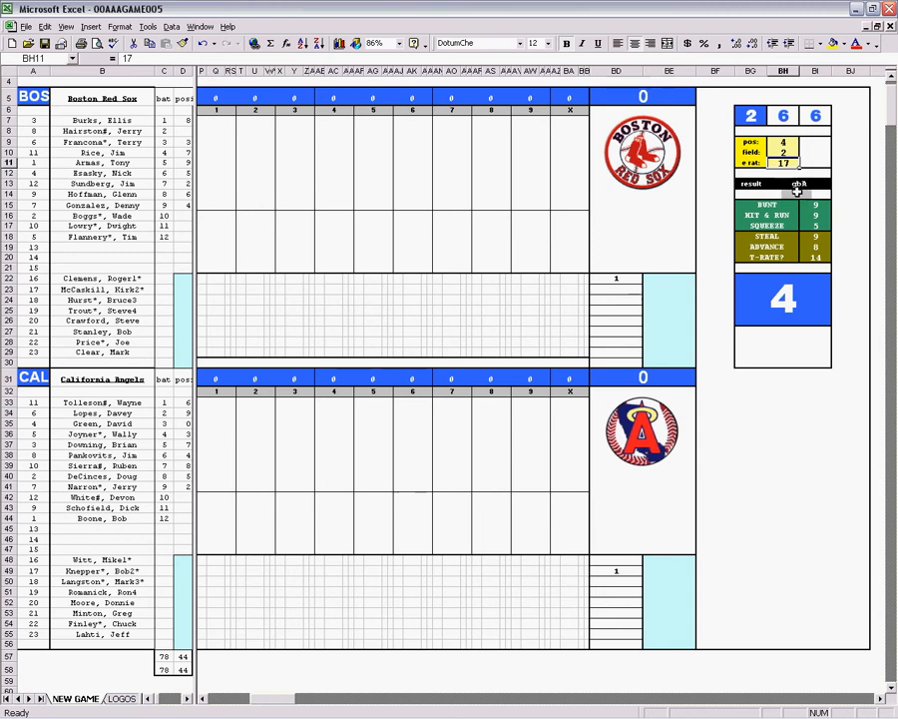
click(216, 120)
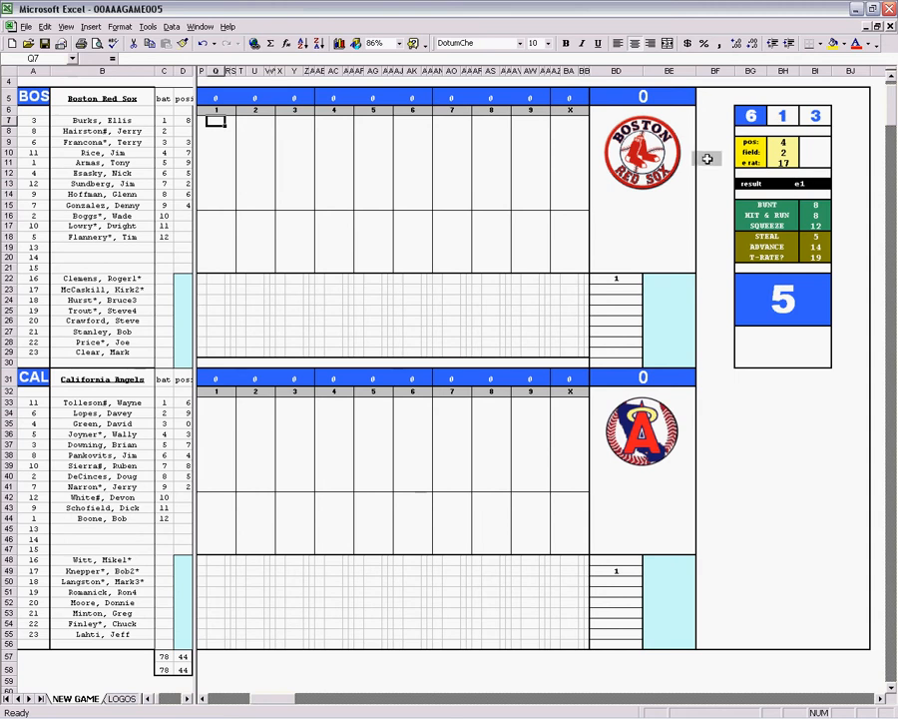
mouse_move(684, 213)
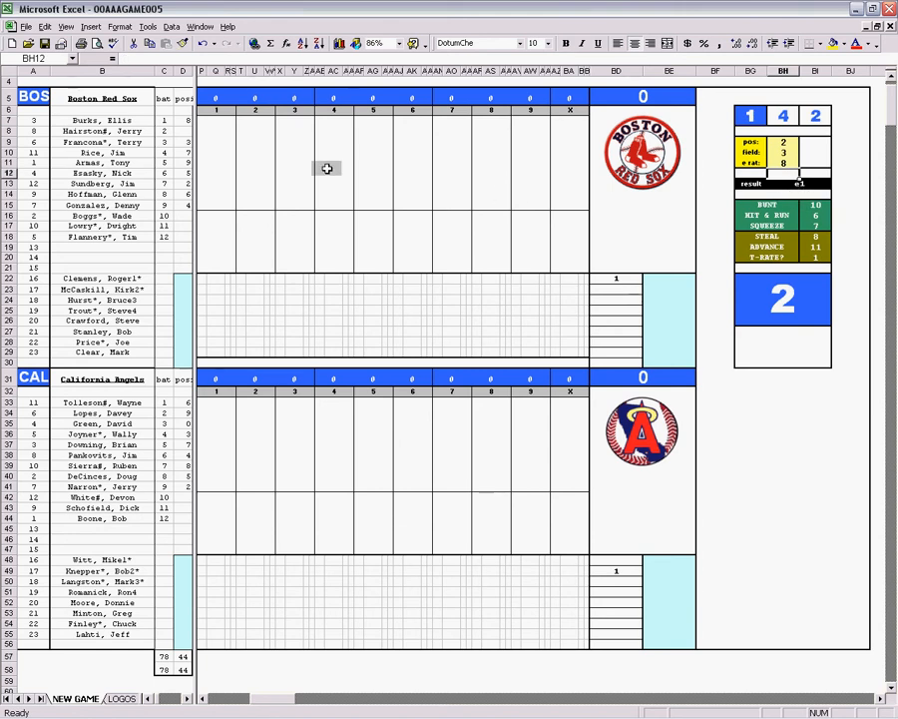
Step: Enter e2, \8 and \6 in Q7:Q9 for Boston's first three batters
click(217, 121)
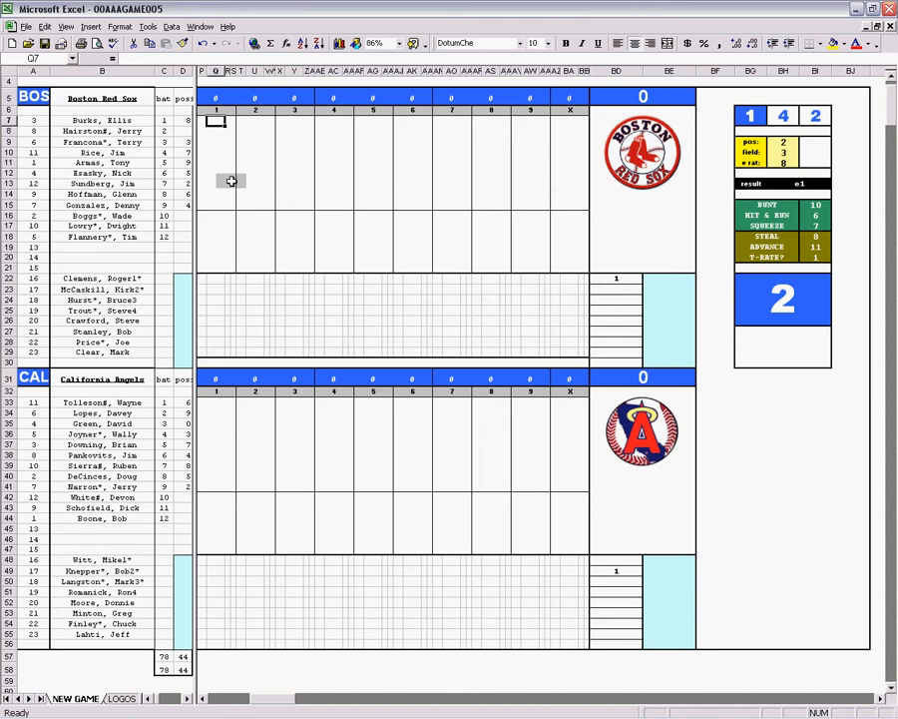
text(e2)
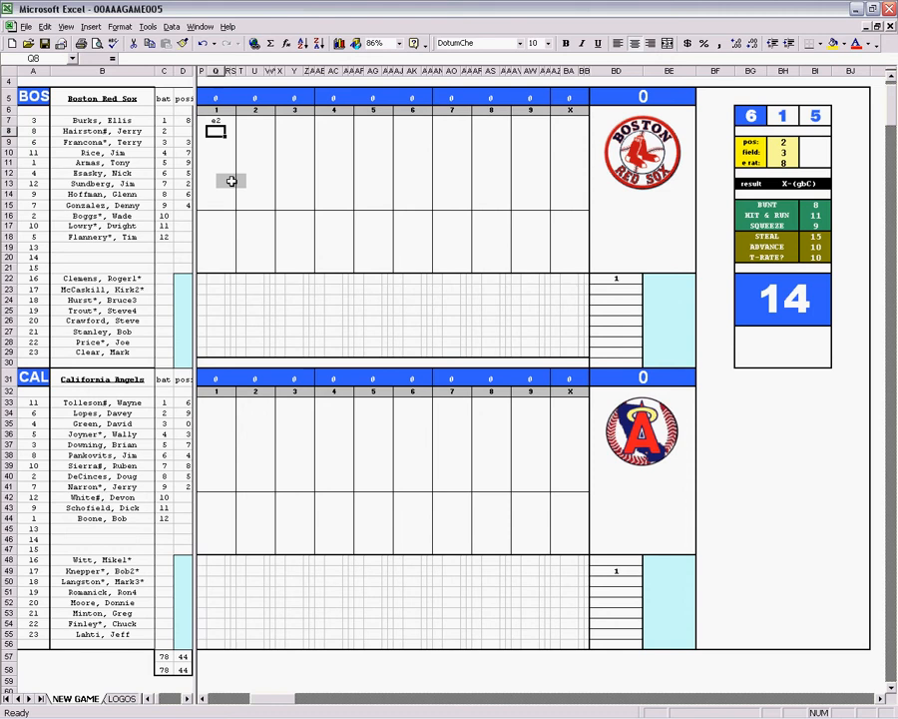
mouse_move(418, 265)
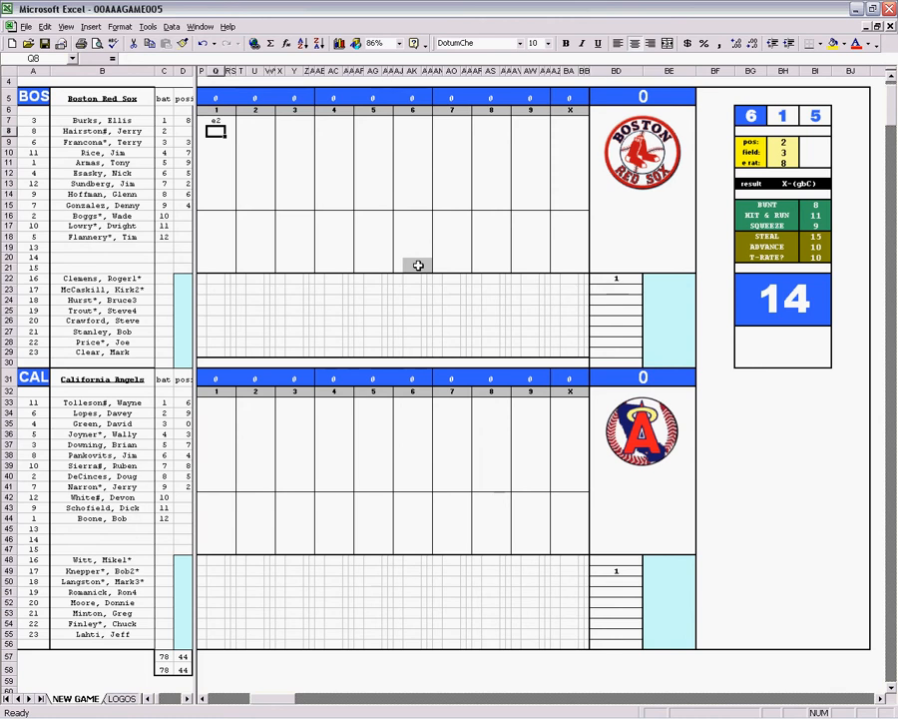
text(\)
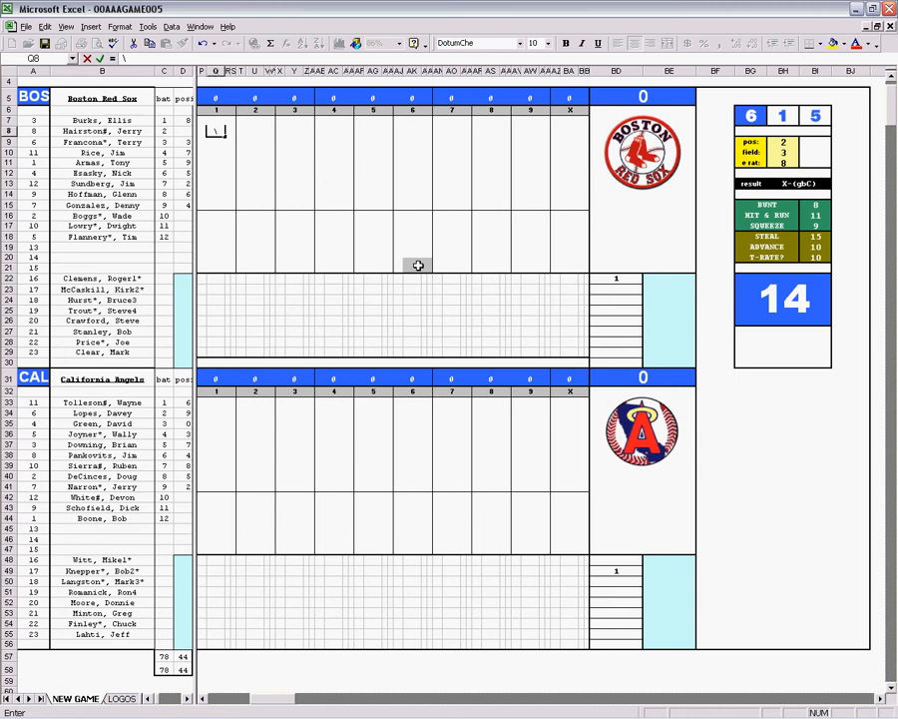
text(8)
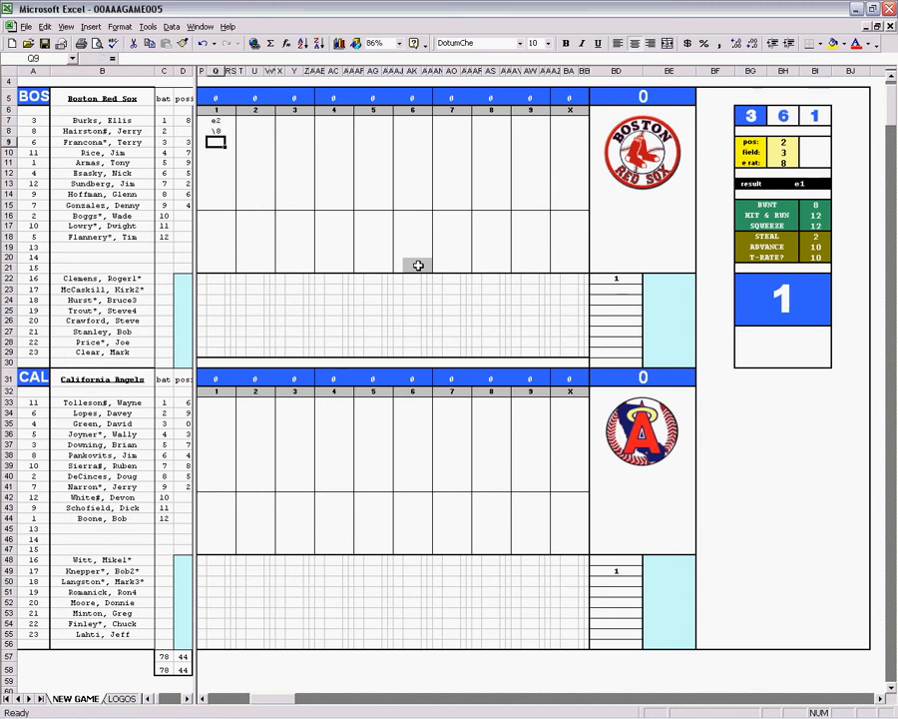
text(\)
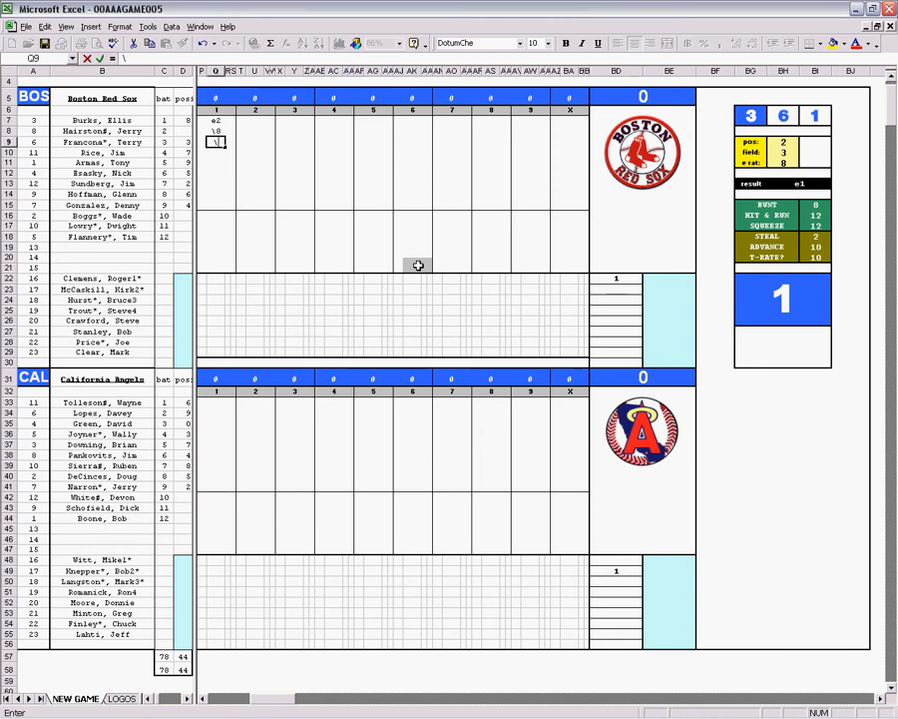
text(6)
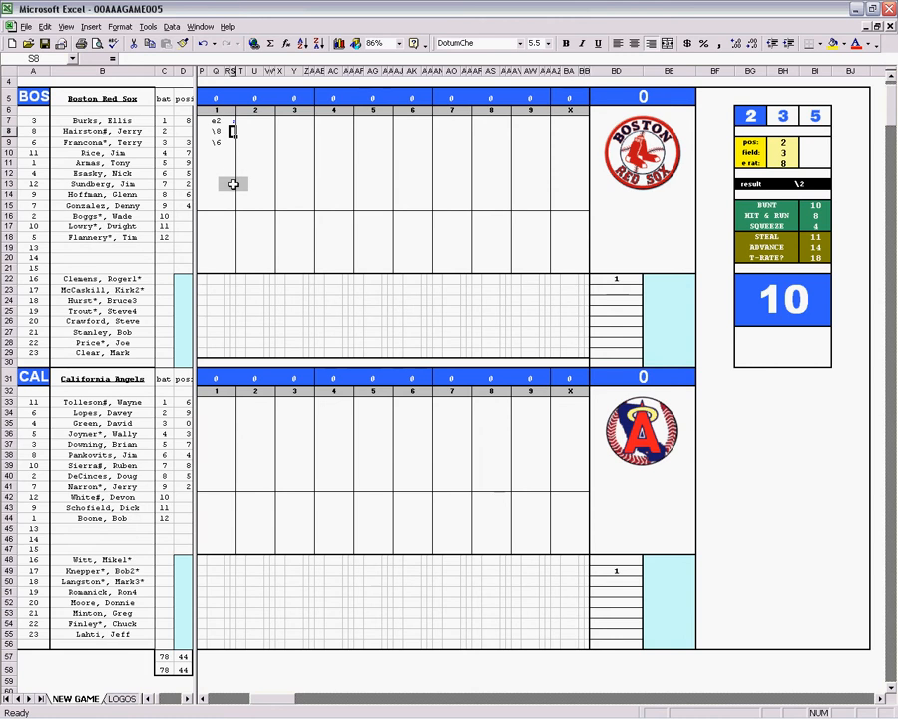
Step: Enter base-running marks 3 and 2 in column S, and a k for batter four
text(3)
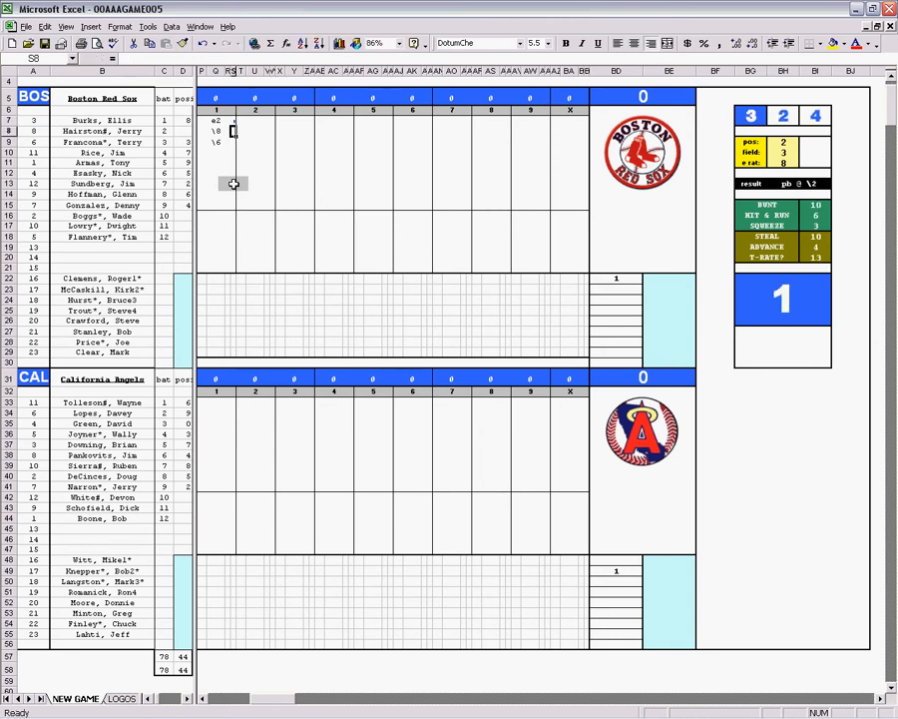
text(2)
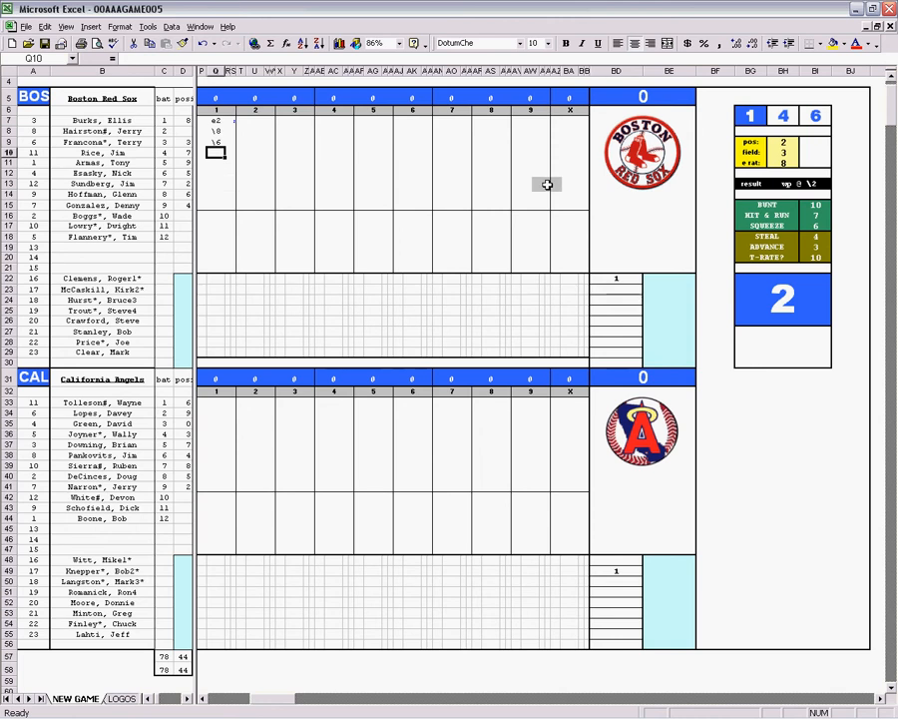
text(k)
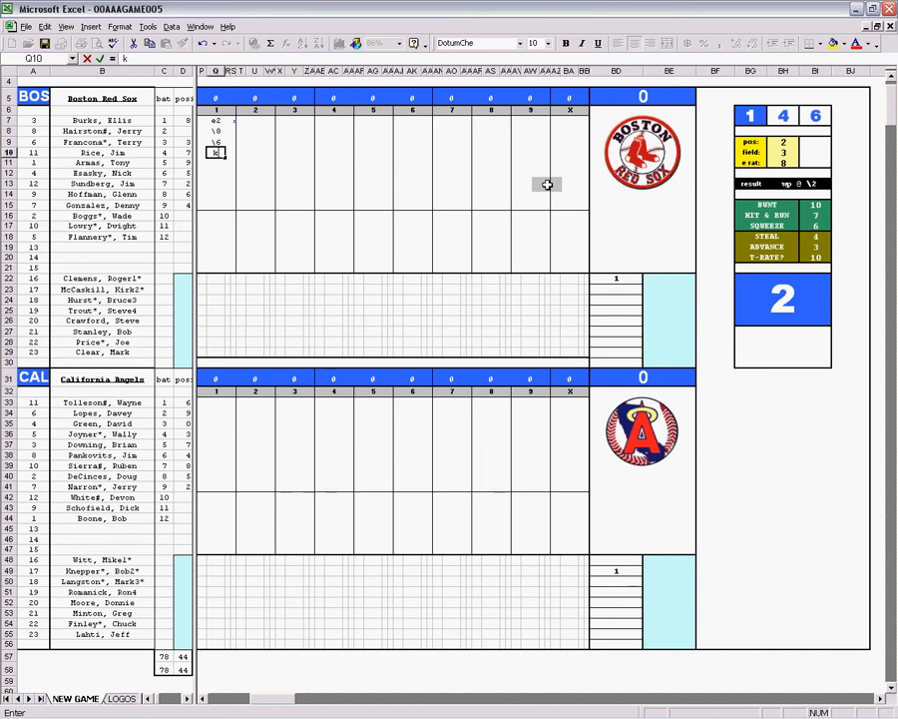
mouse_move(218, 403)
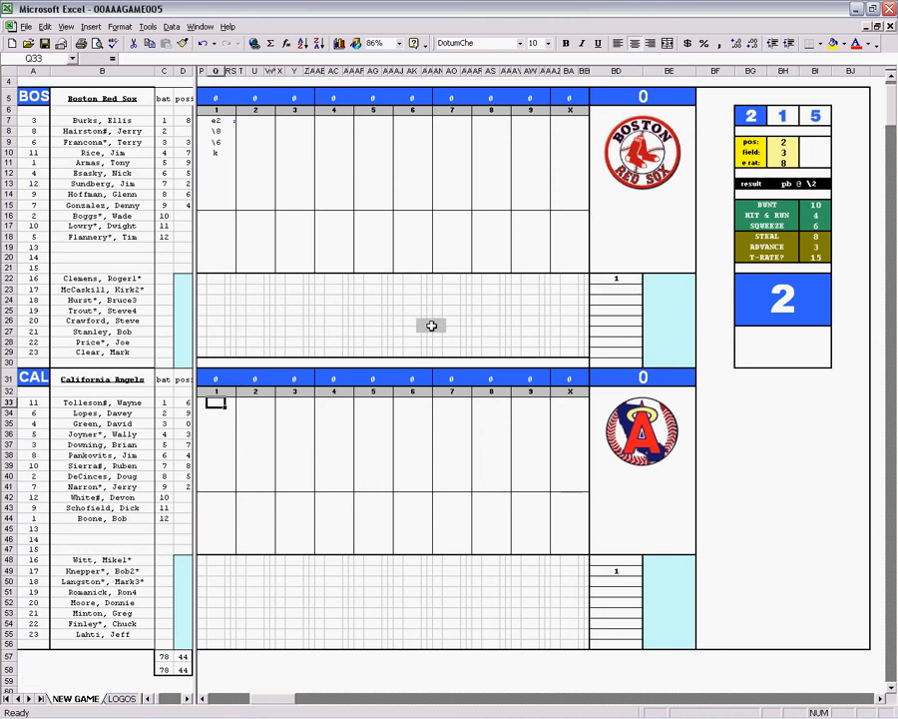
Step: Enter the Angels' first-inning results 8, 1, \463 and k in Q33:Q36
text(8)
click(220, 412)
text(1)
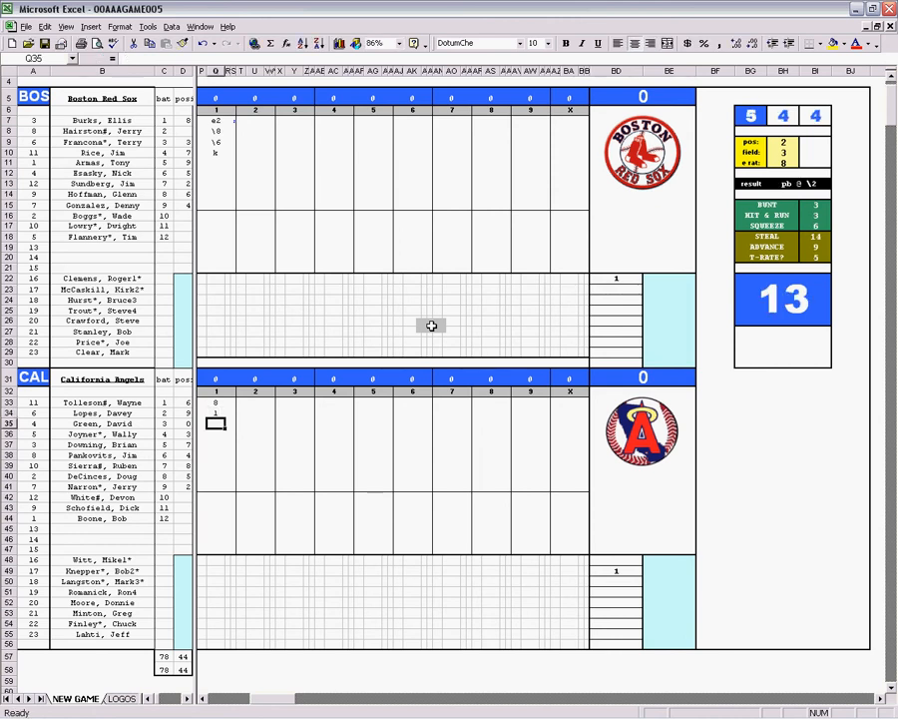
text(\463)
click(221, 434)
text(k)
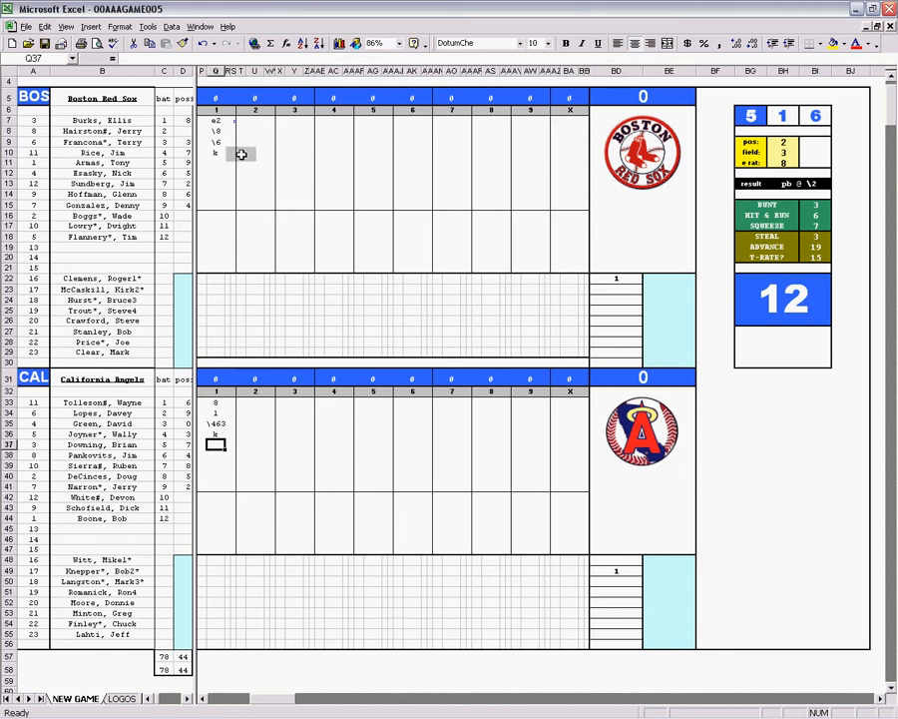
click(255, 162)
text(1)
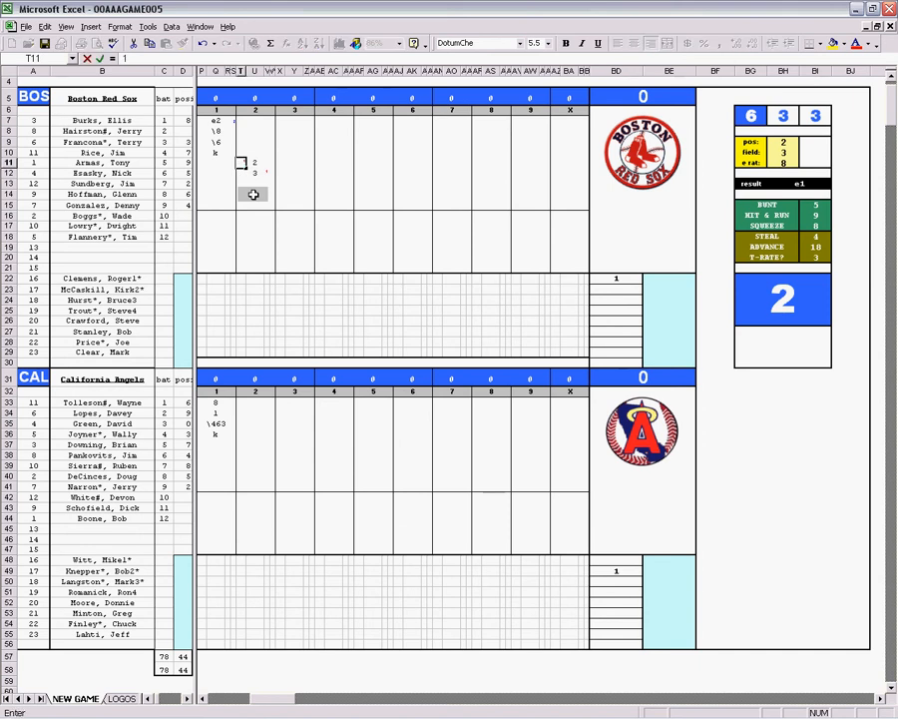
Step: Enter Boston's second inning as 2, 3, k, k, k, and 4 in U37
text(2)
click(260, 205)
text(k)
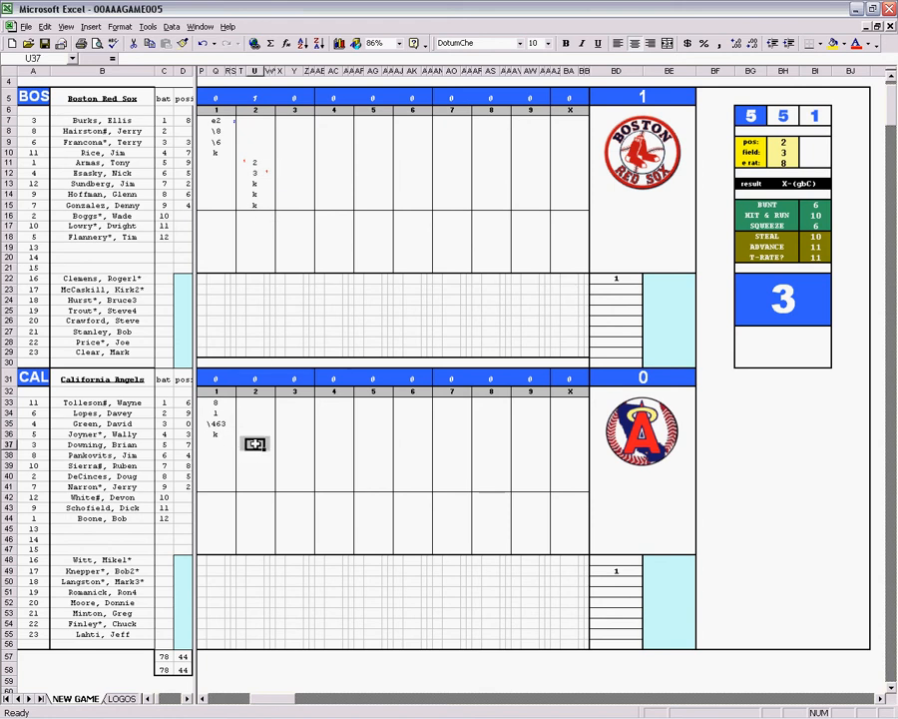
text(4)
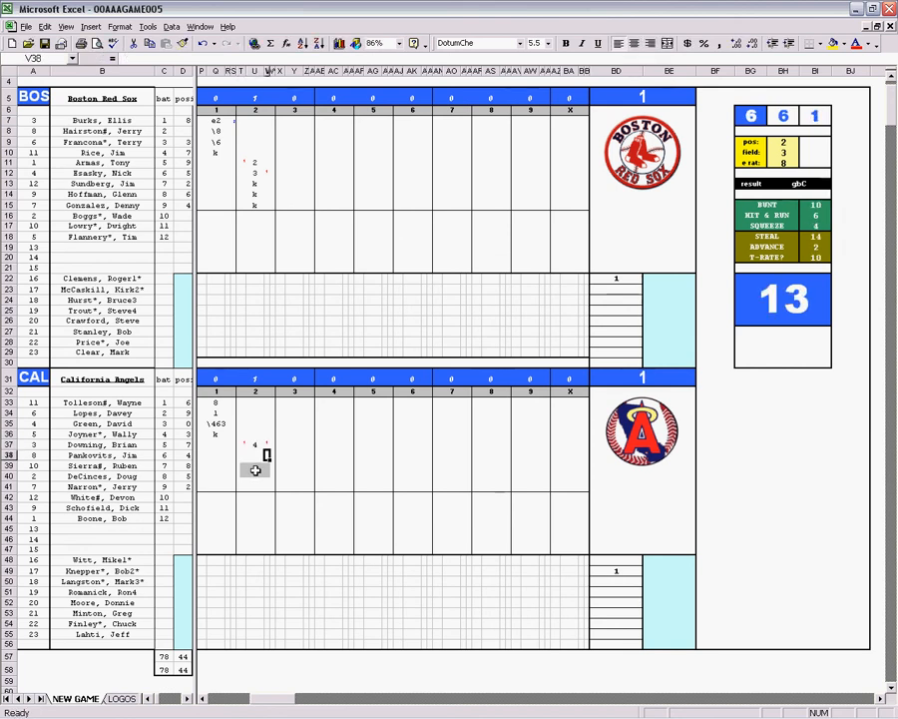
Step: Add the Angels' second-inning plays 1, 3, 9, \43 and \8, totaling five runs
click(243, 443)
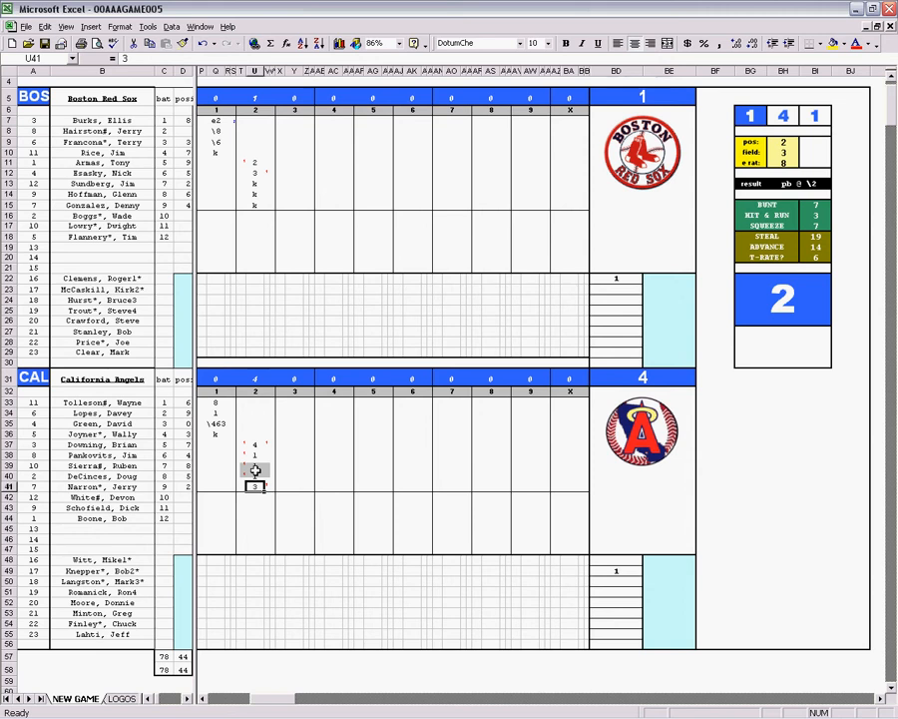
click(253, 402)
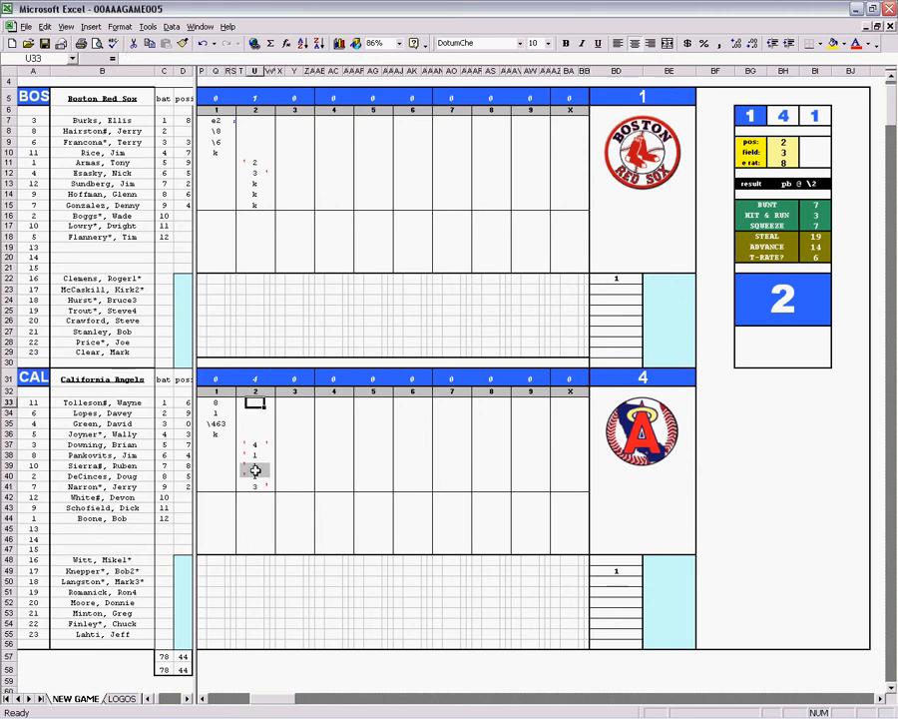
text(9)
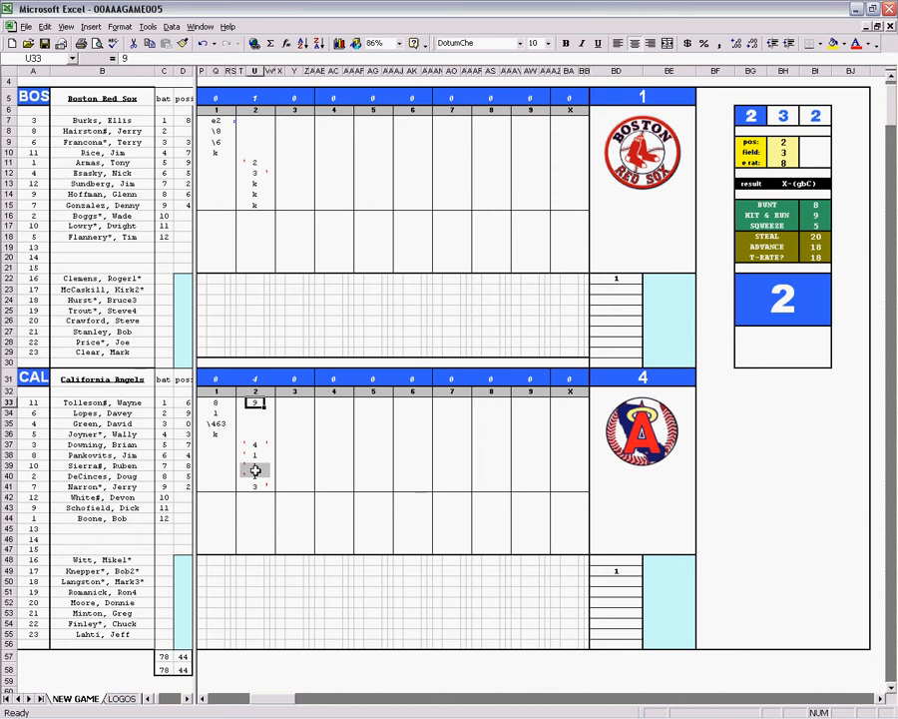
text(1)
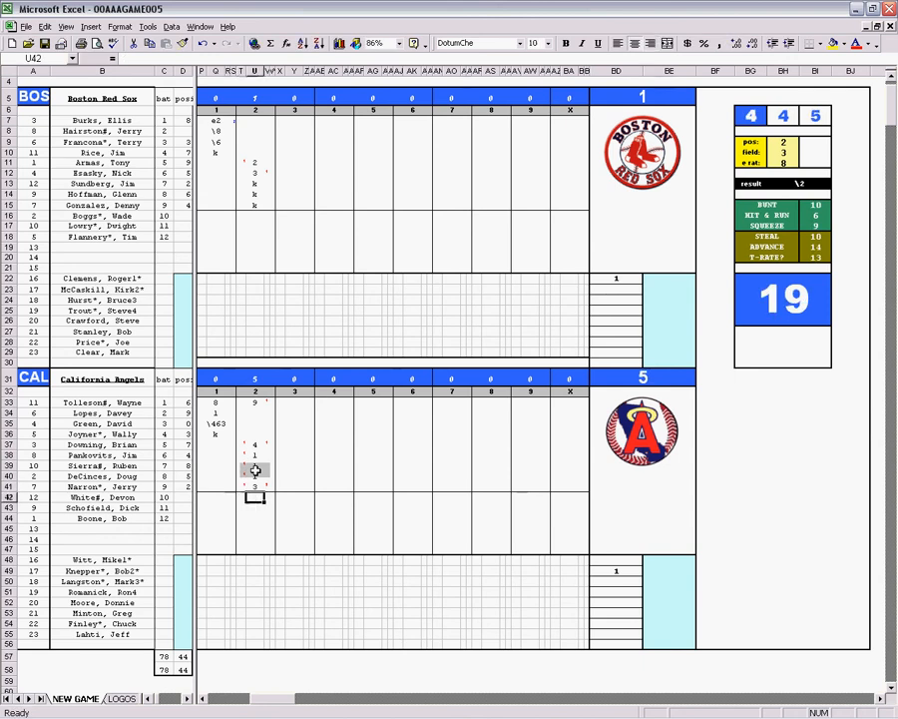
text(\43)
click(256, 424)
text(\8)
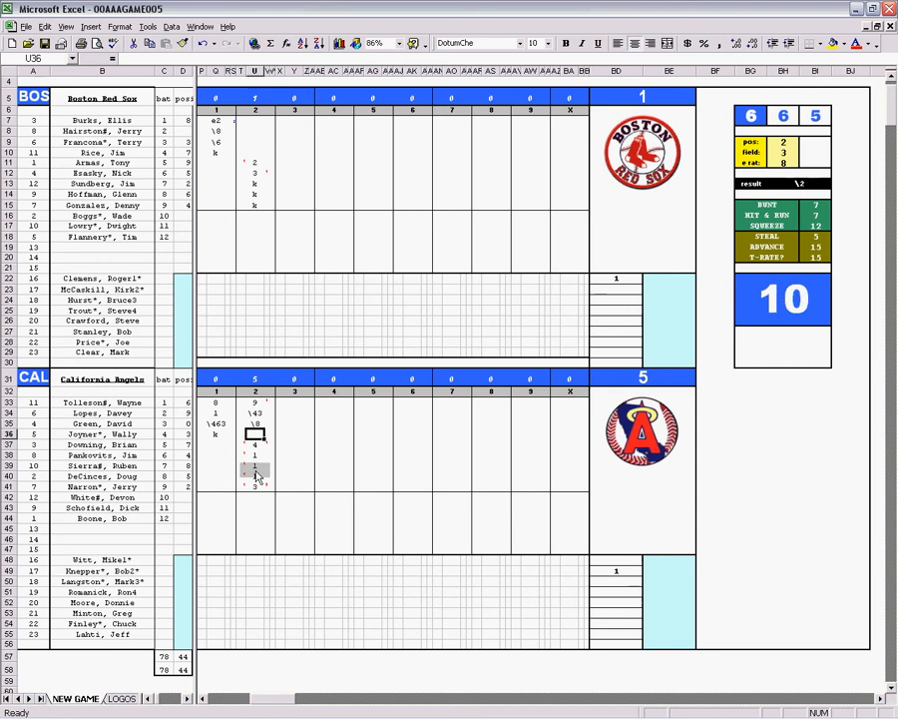
click(252, 422)
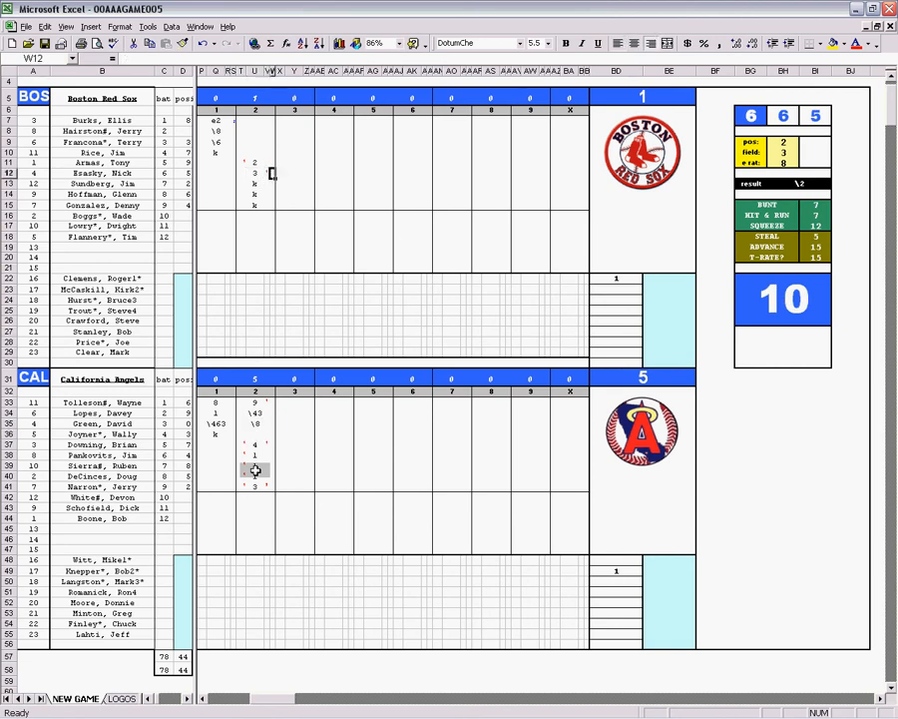
Step: Score Boston's third inning as \43, \53, \63 and the Angels' as \7, \8, \13
click(293, 122)
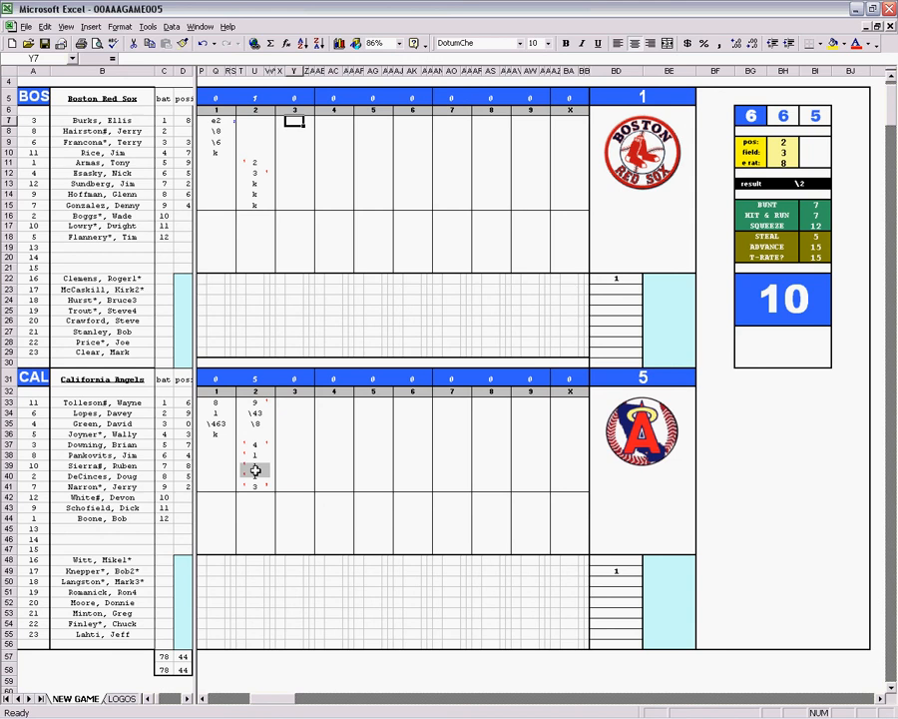
text(\43)
click(294, 444)
text(\8)
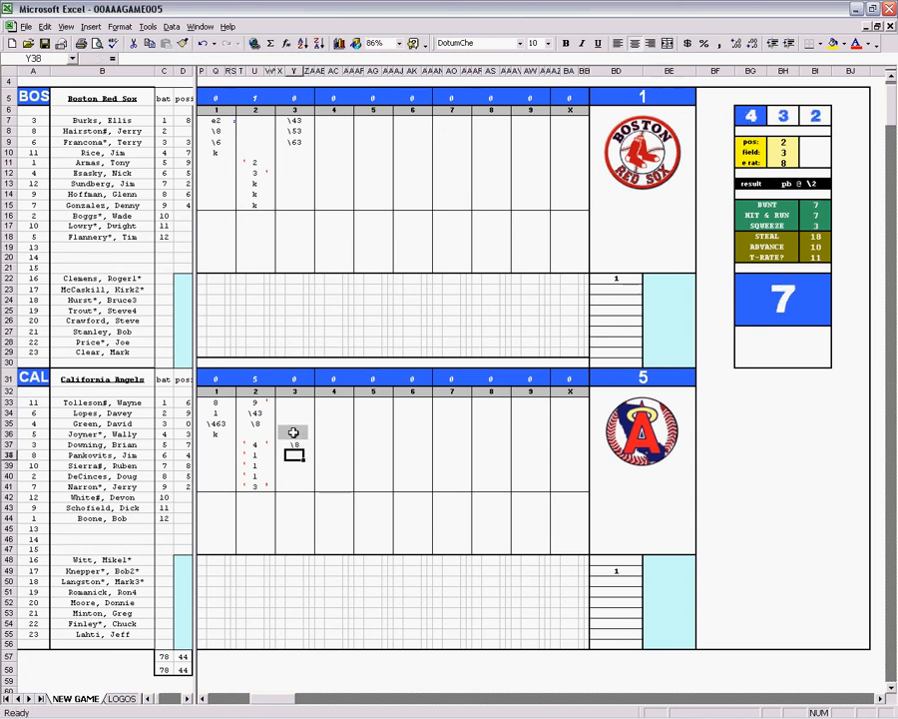
text(\13)
click(334, 163)
text(\63)
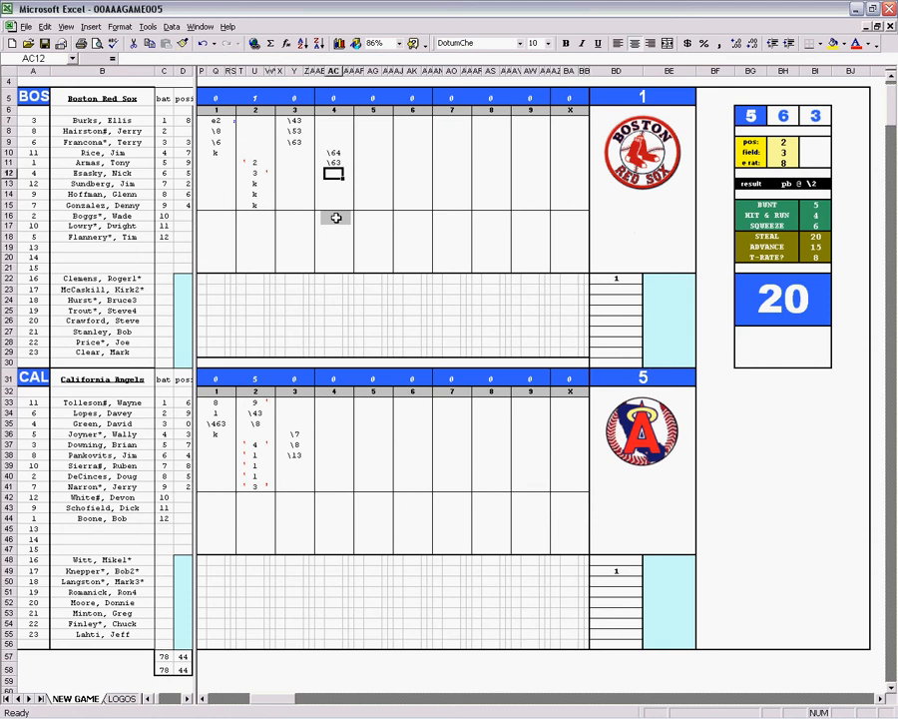
Step: Enter both teams' scoreless fourth-inning codes and Boston's run-scoring fifth-inning results in column AG
text(1)
click(335, 184)
text(\4)
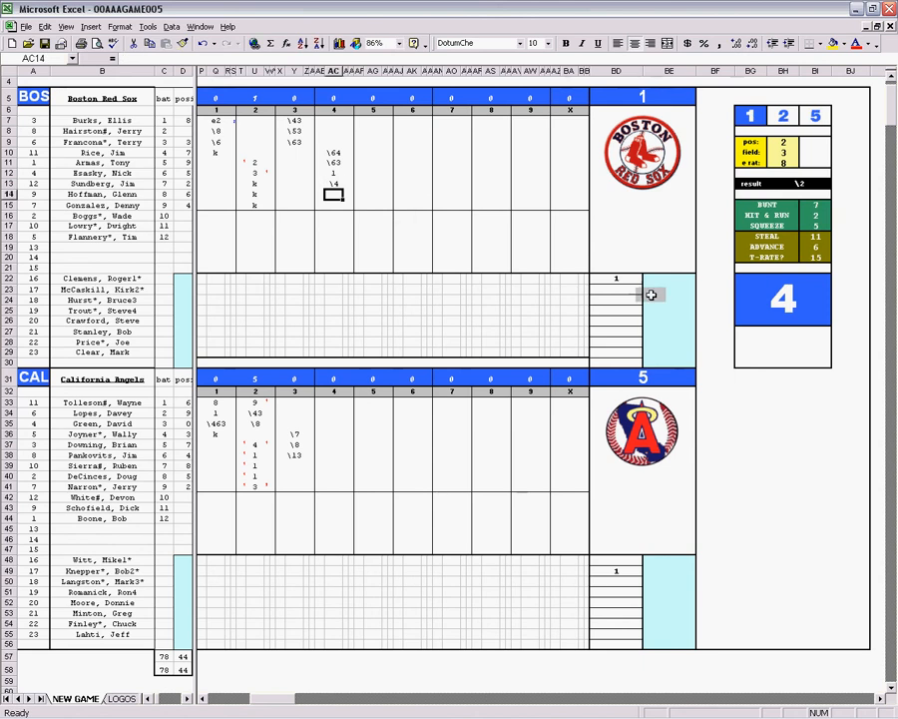
click(295, 473)
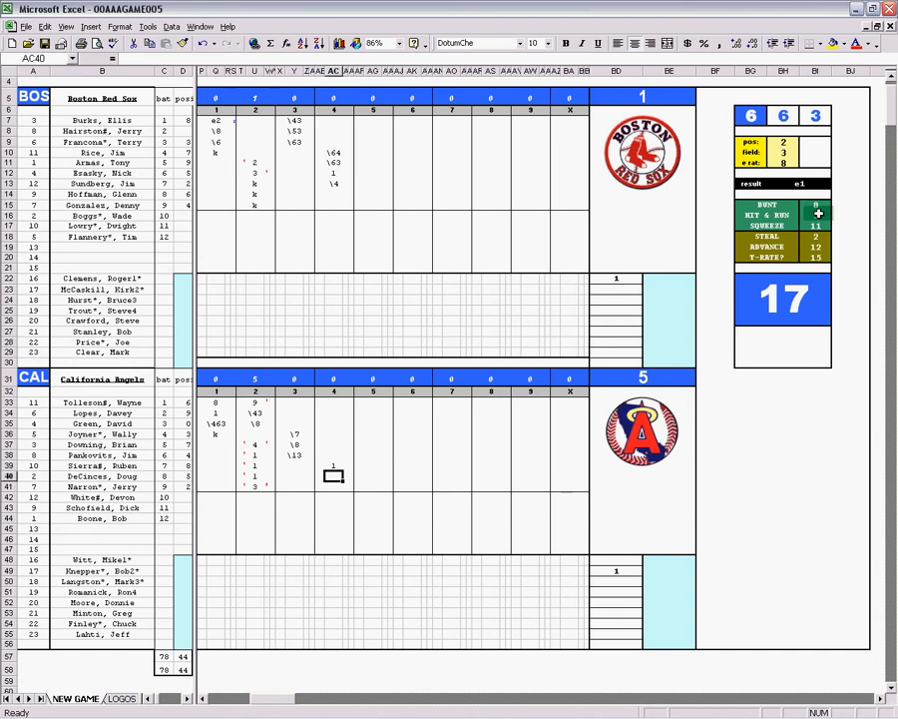
text(9)
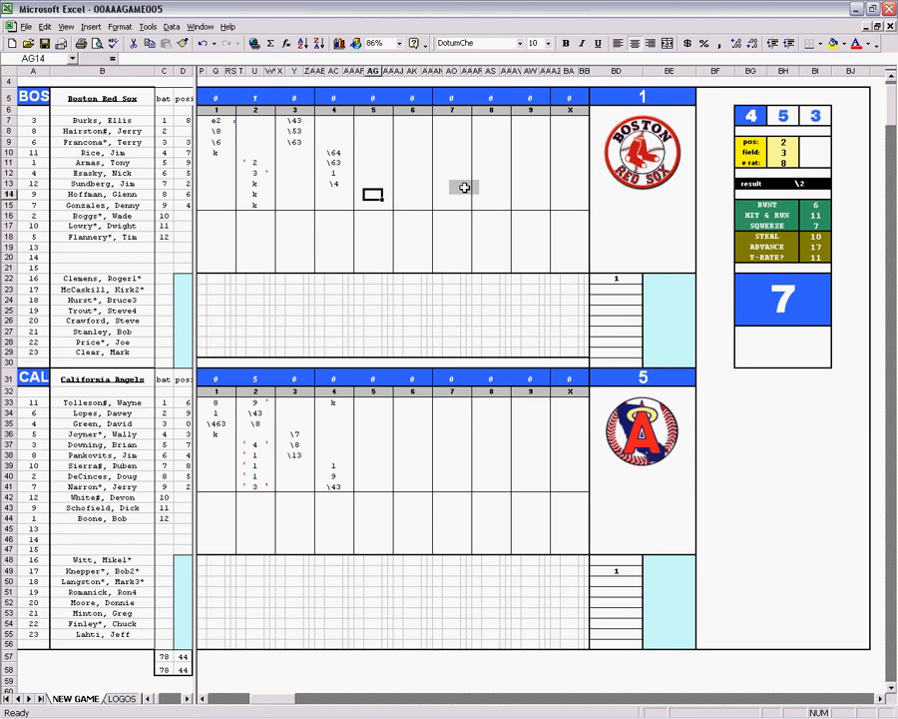
text(2)
text(1)
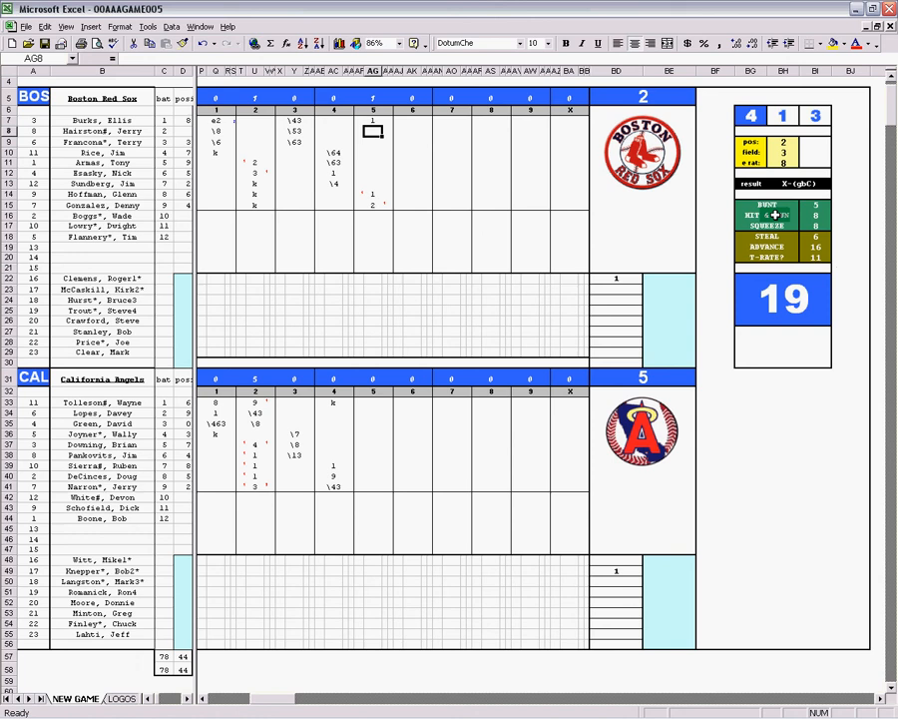
Step: Add \463 and k to Boston's fifth inning, and enter 3 in AG34
text(\463)
click(374, 142)
text(k)
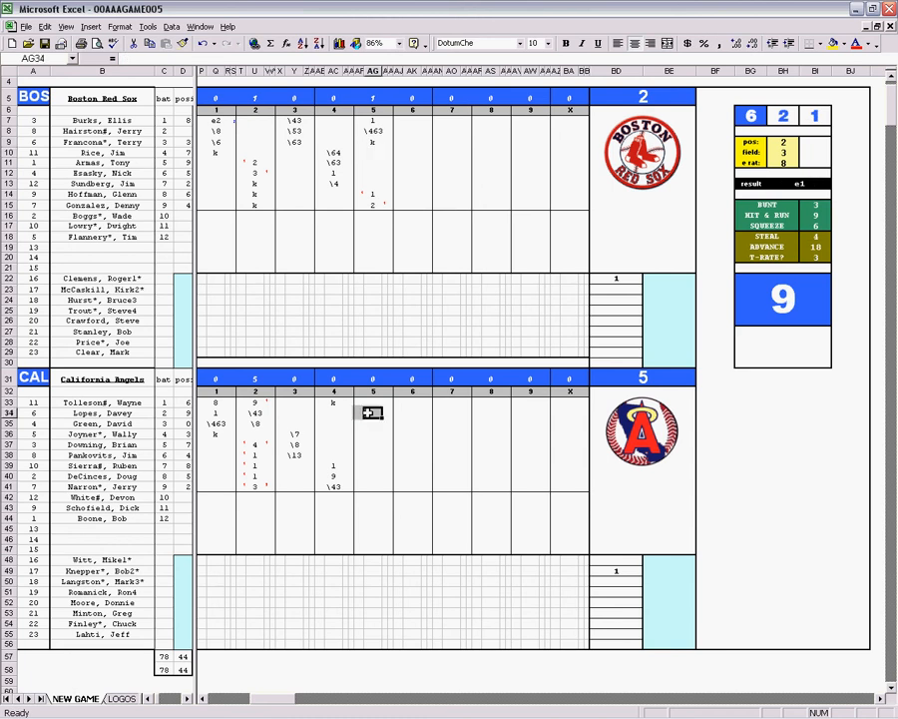
click(371, 413)
text(3)
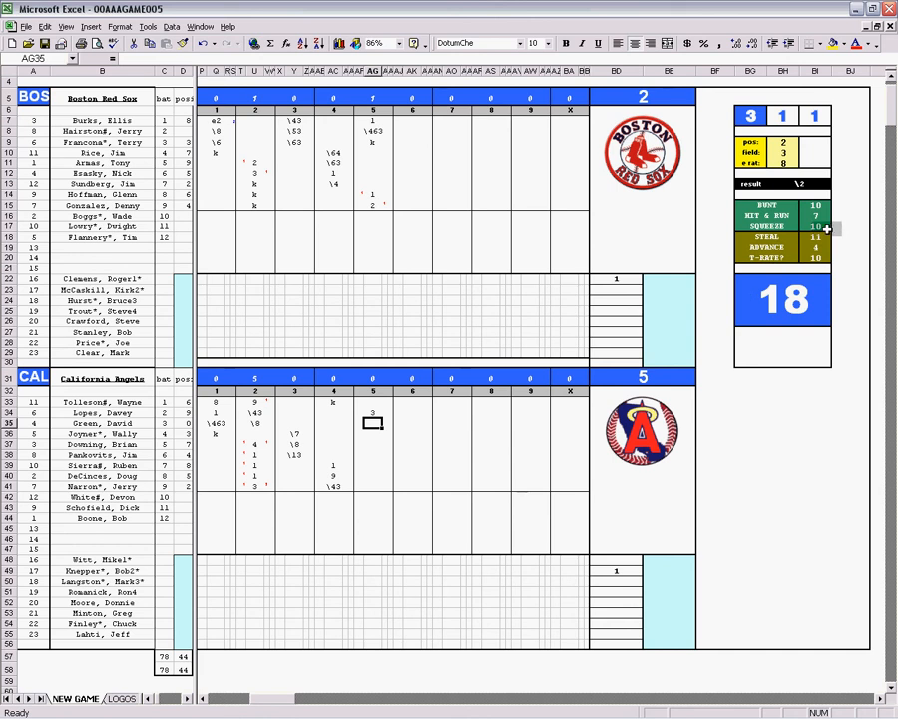
text(\12)
click(373, 434)
text(k)
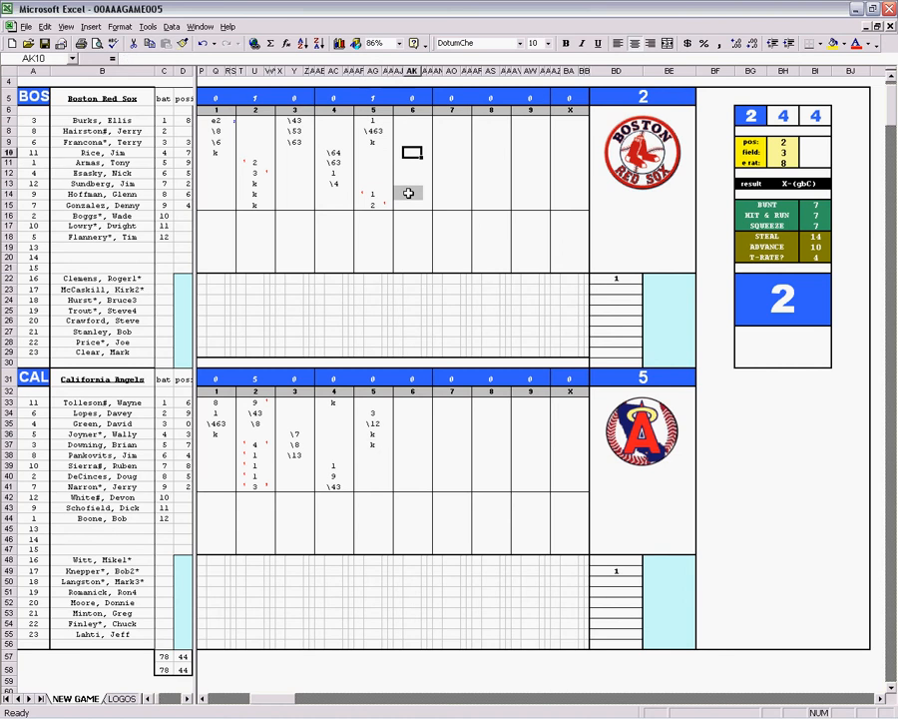
Step: Enter both teams' scoreless sixth innings and Boston's two-run seventh, including 4, k, \63, 1
text(\43)
click(413, 161)
text(\9)
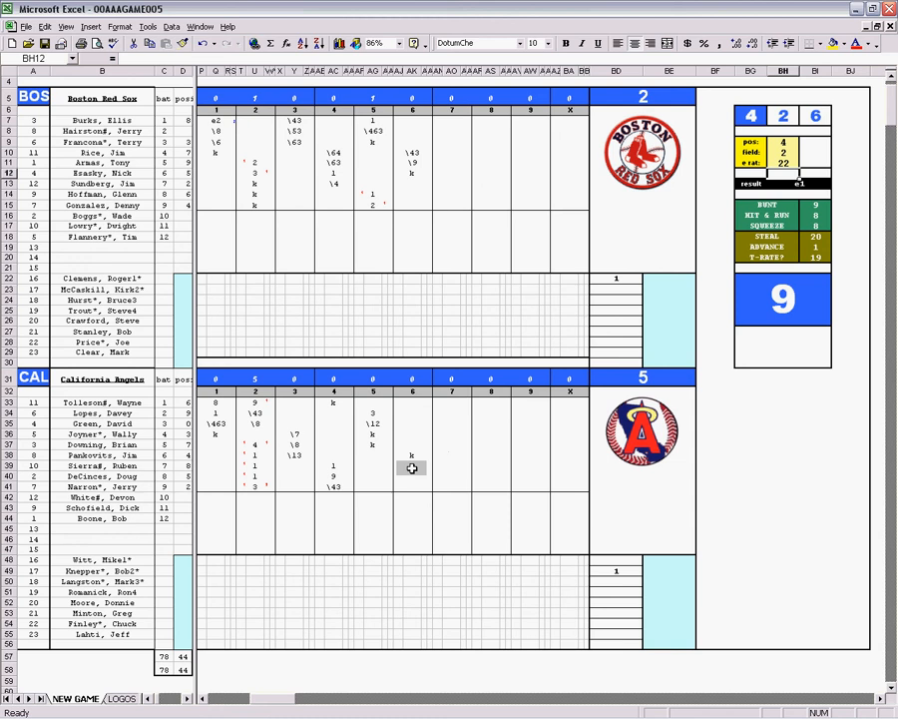
text(e4)
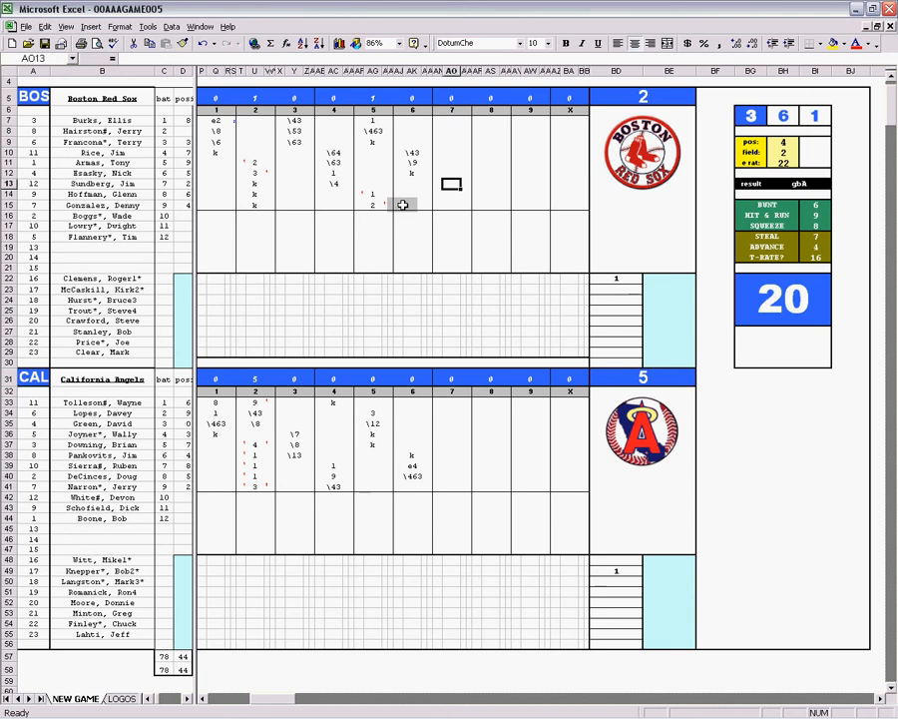
text(k)
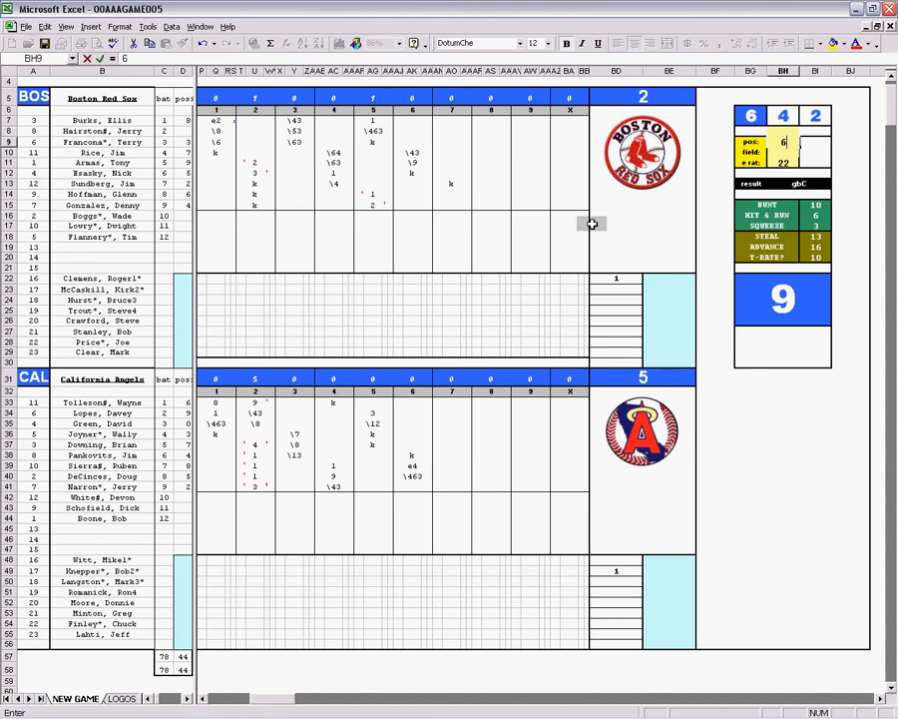
text(6)
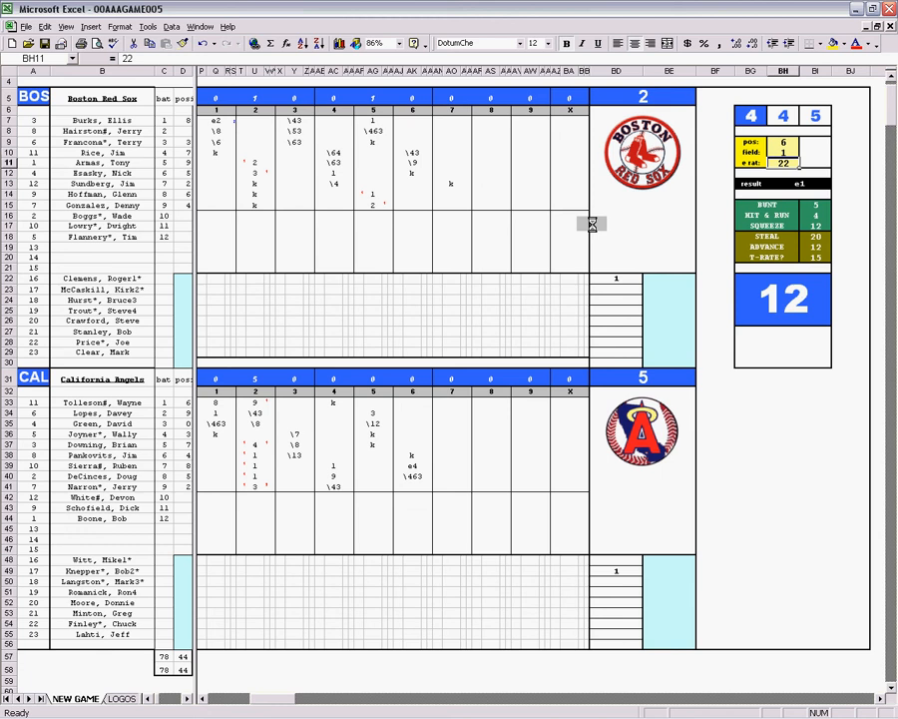
text(12)
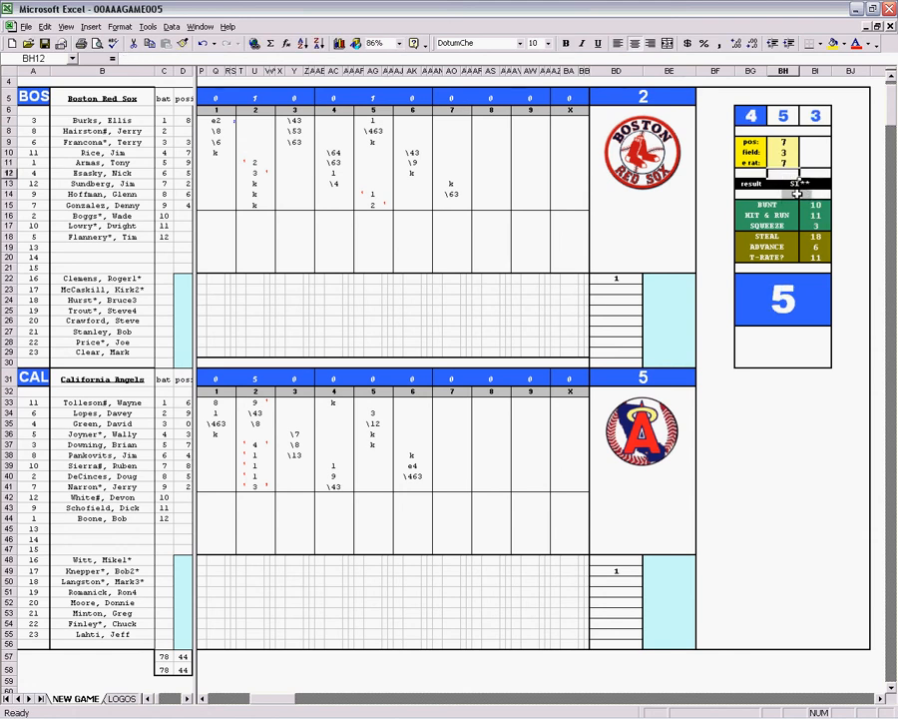
text(1)
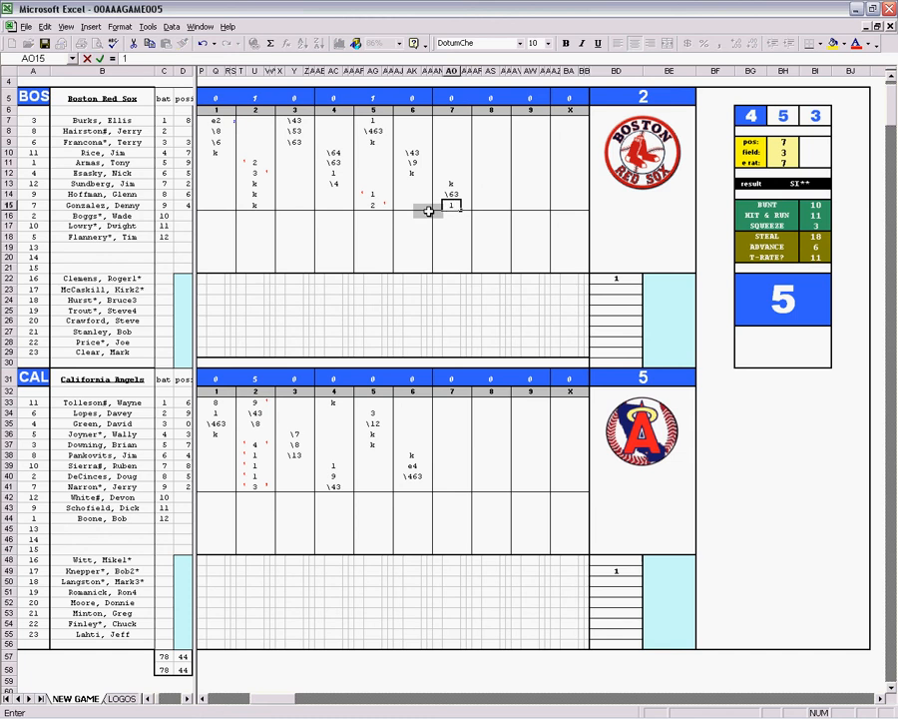
text(4)
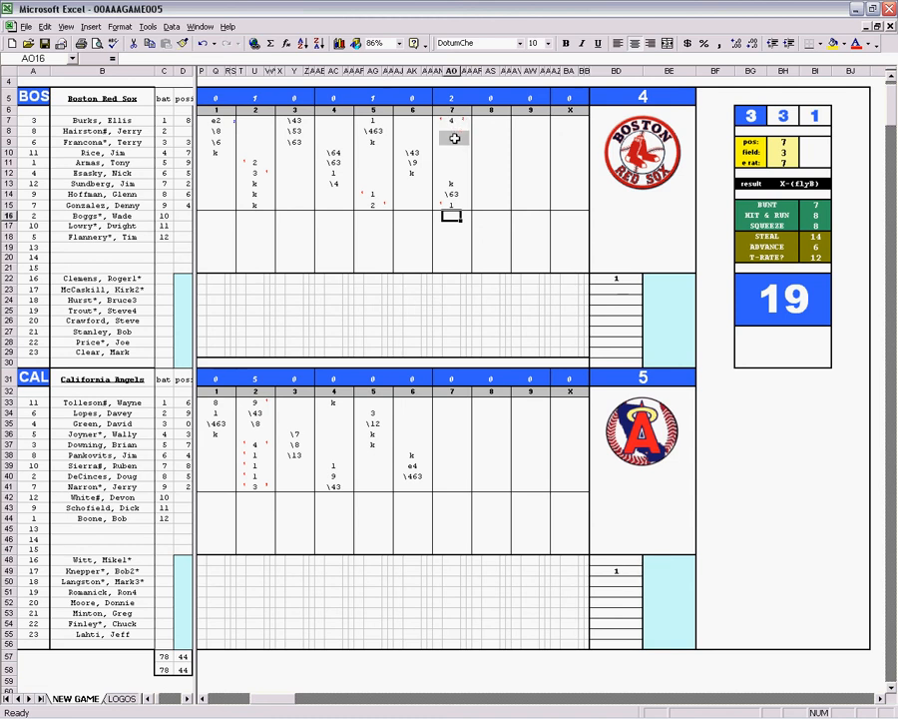
click(668, 570)
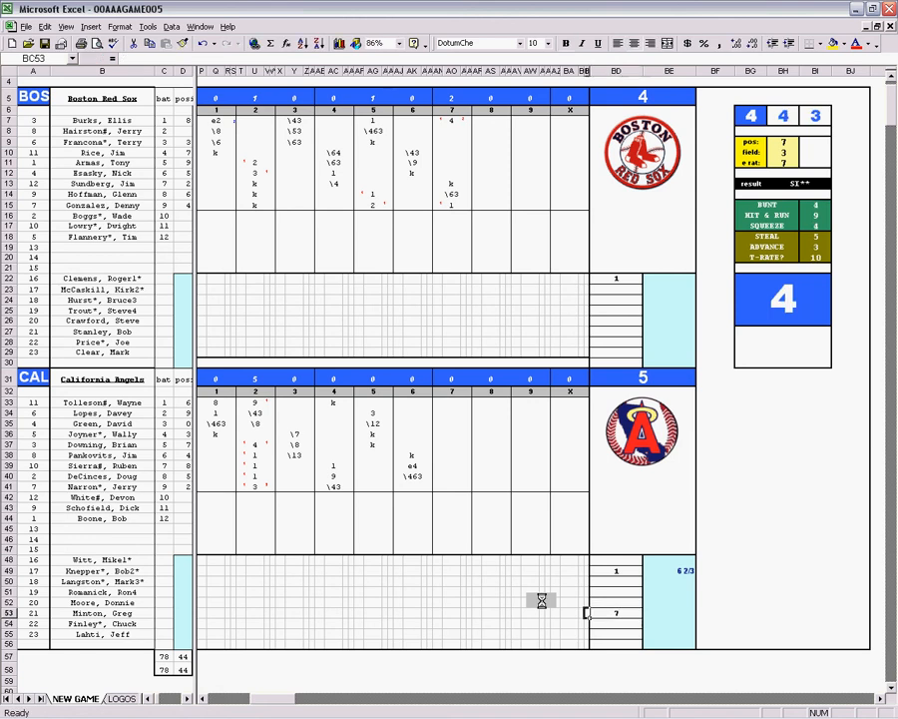
Step: Enter 'jh' in Minton's seventh-inning cell and a k for Hairston's seventh at-bat
click(451, 612)
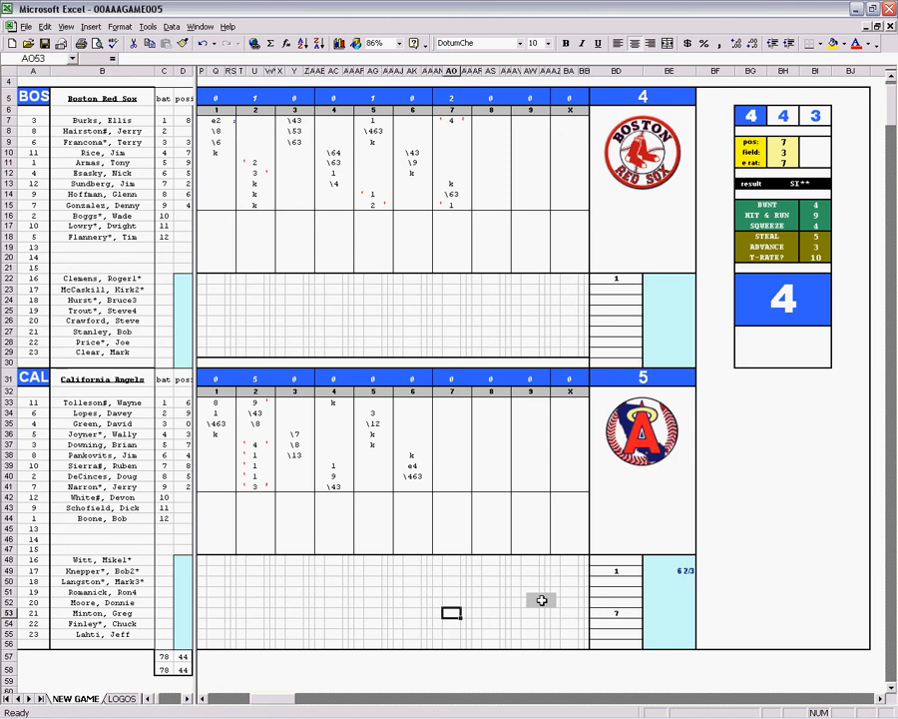
text(jh)
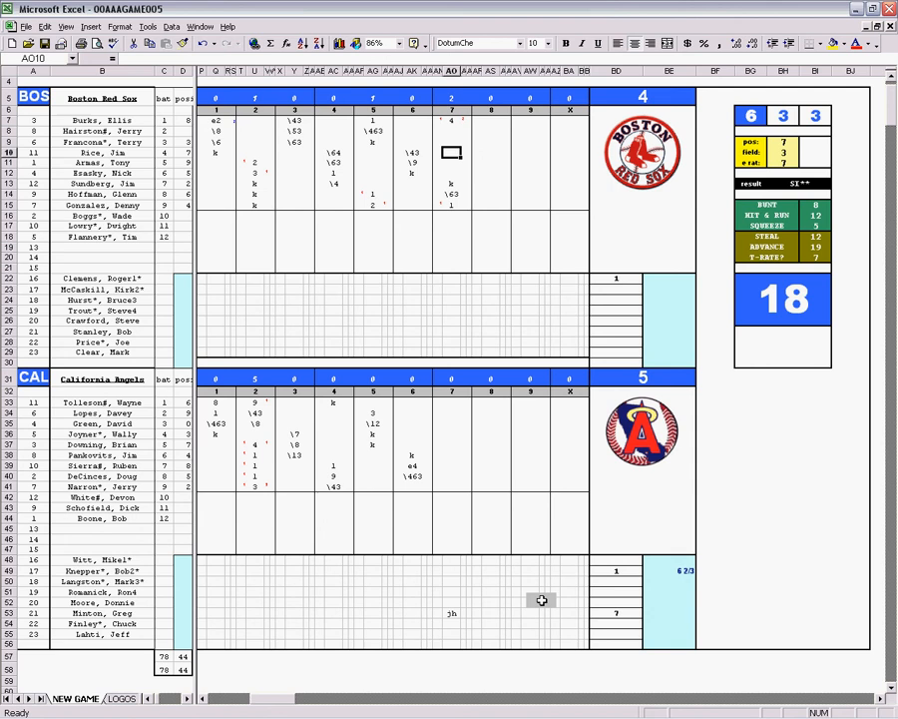
click(451, 131)
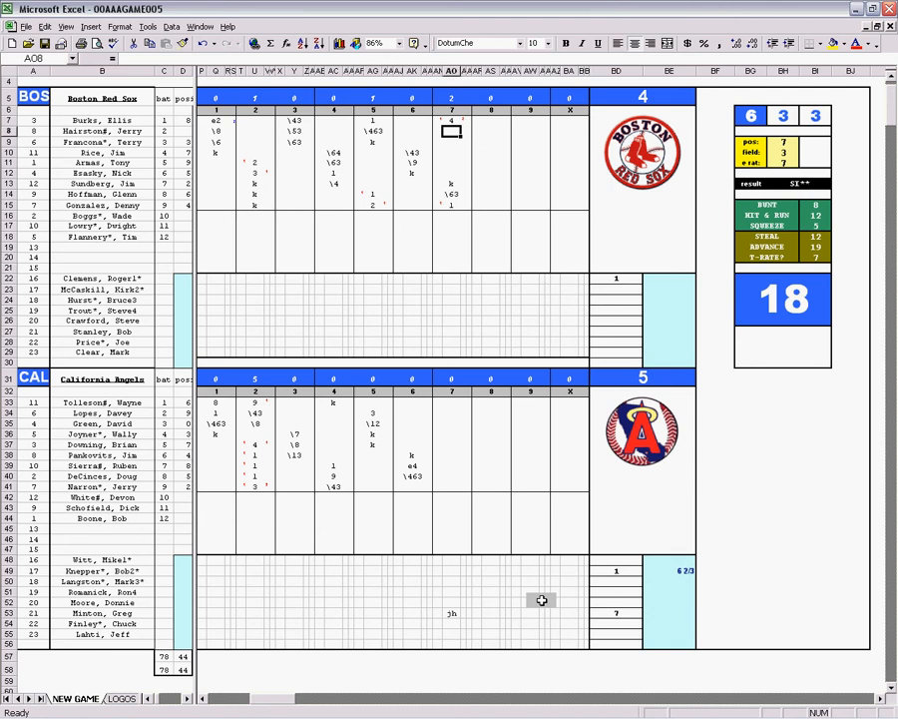
text(k)
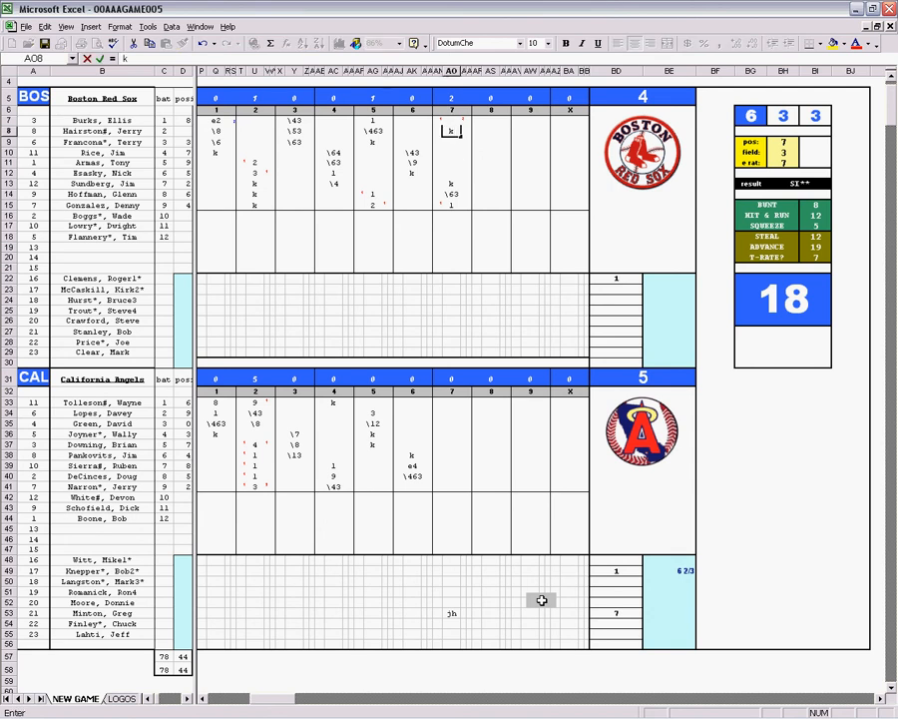
mouse_move(517, 400)
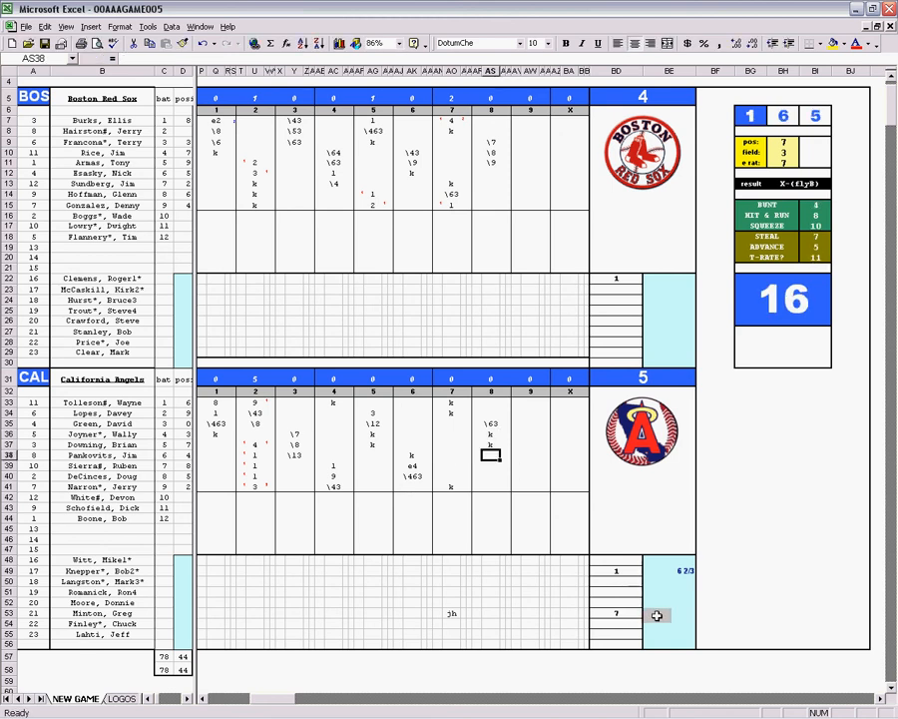
Step: Credit Minton with 4/3 innings pitched and enter 9 as Lahti's entry inning
click(668, 612)
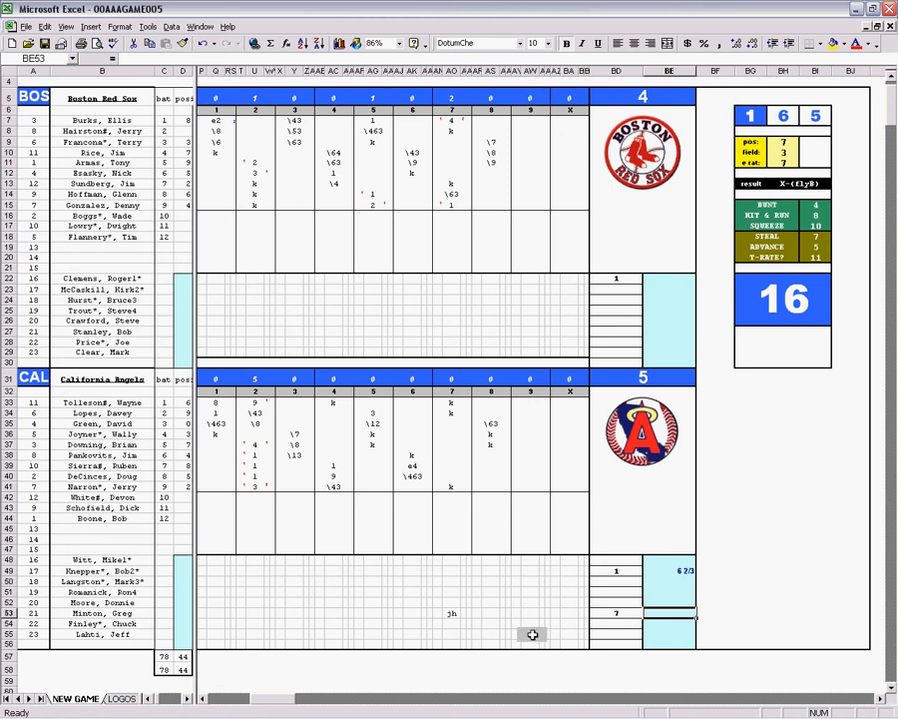
text(+4/)
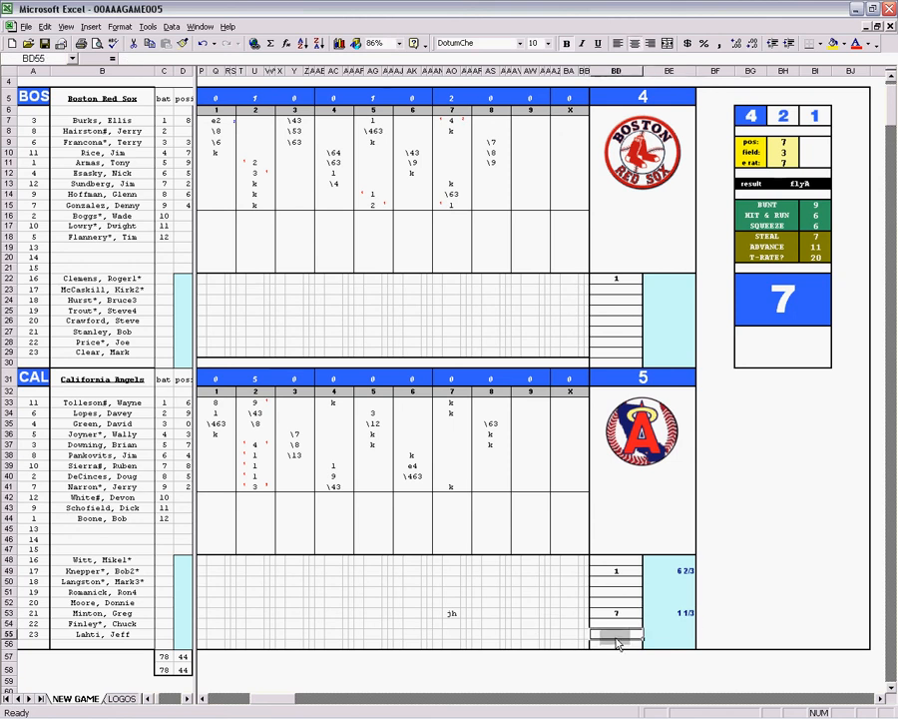
text(9)
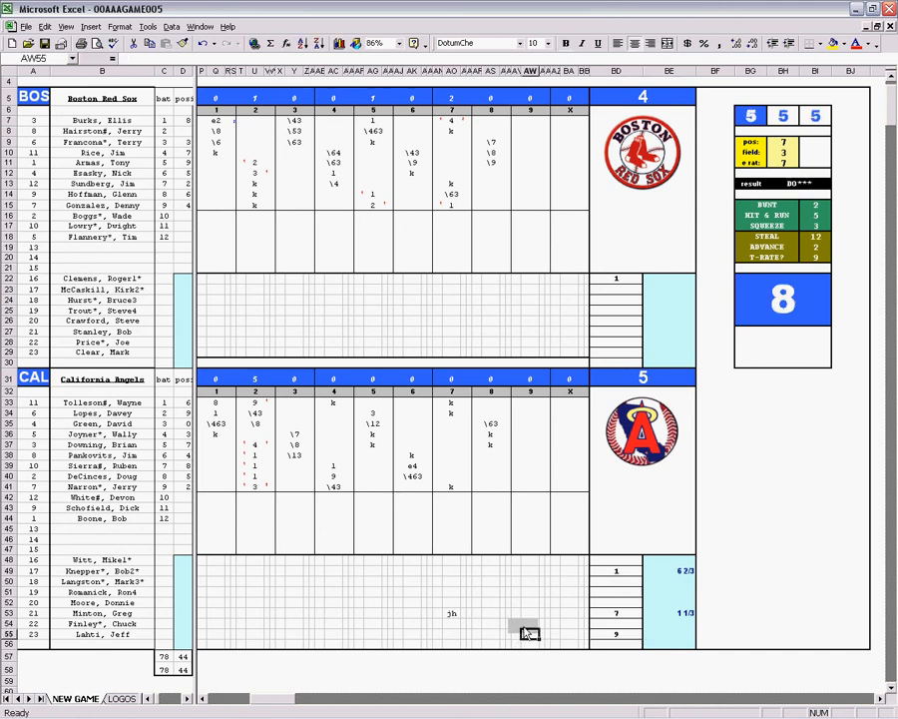
Step: Enter Boston's ninth-inning codes, Finley's 9 and wb note, and Hoffman's k
text(t)
text(12)
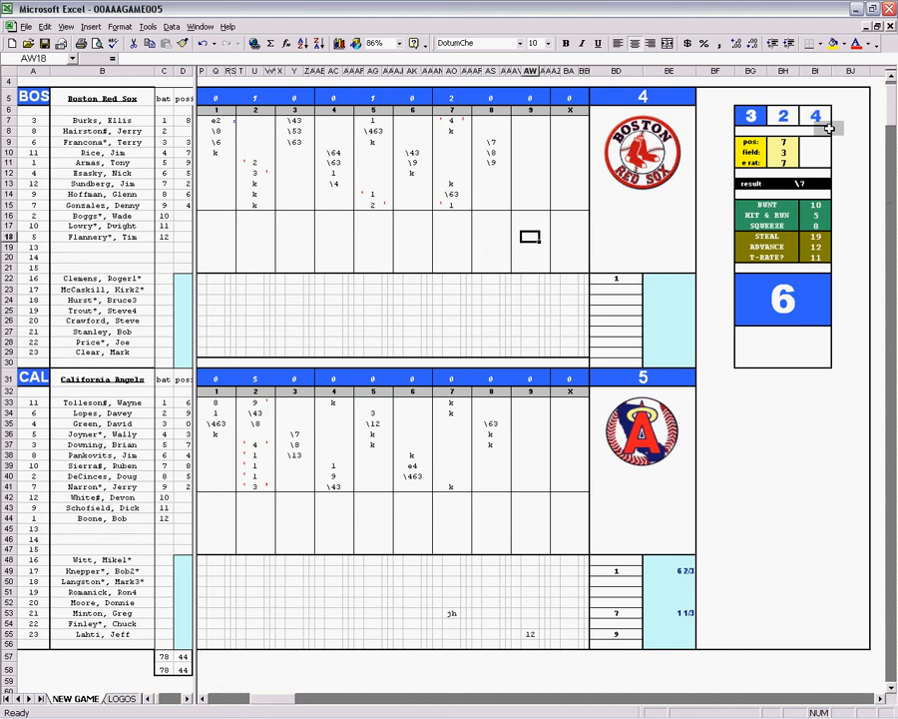
text(1)
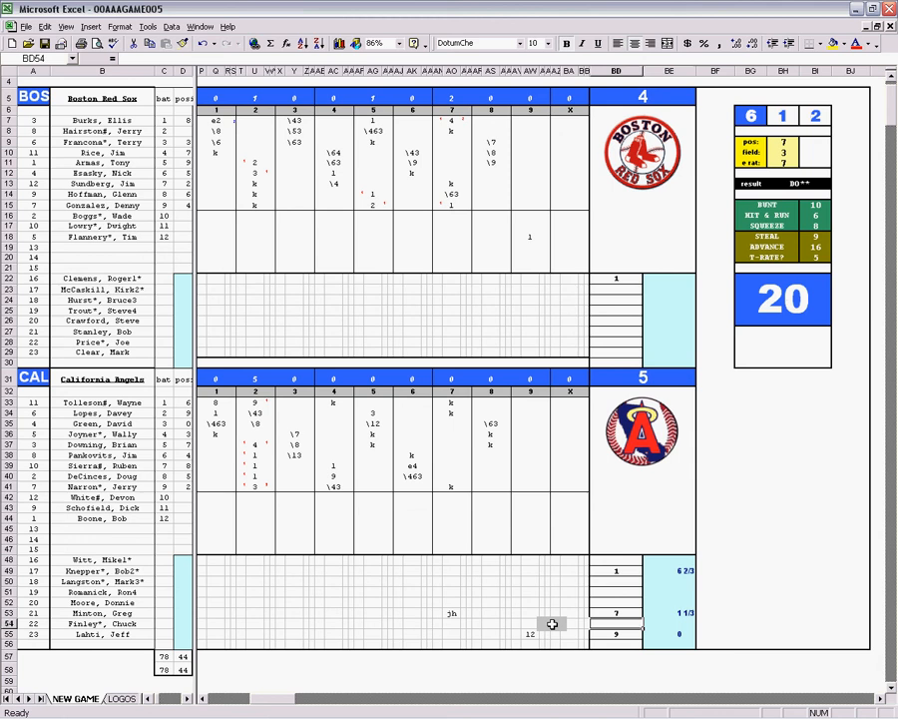
text(9)
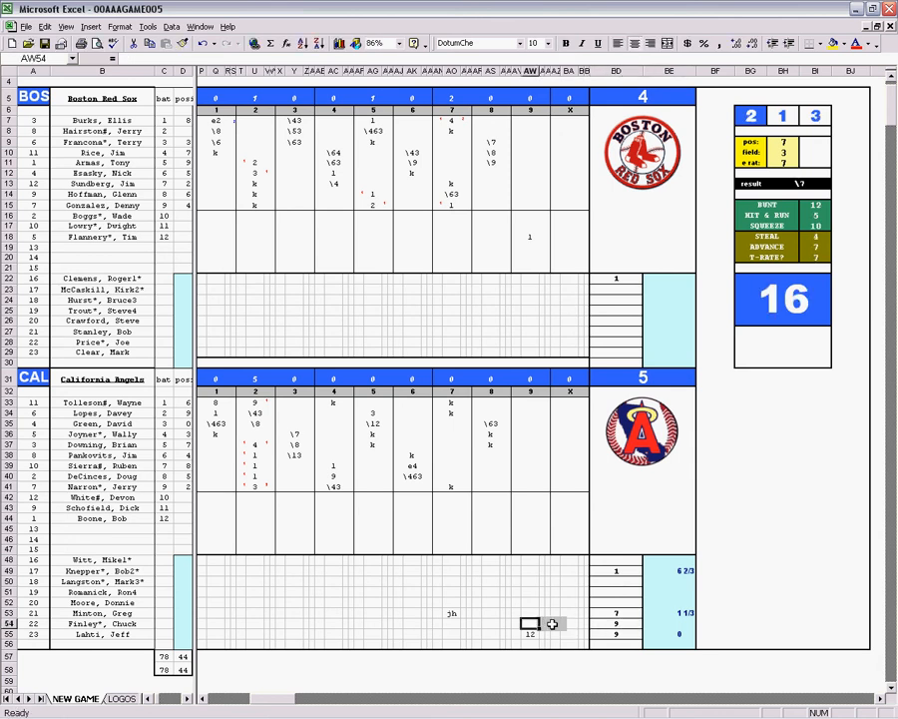
text(wb)
click(529, 214)
text(\463)
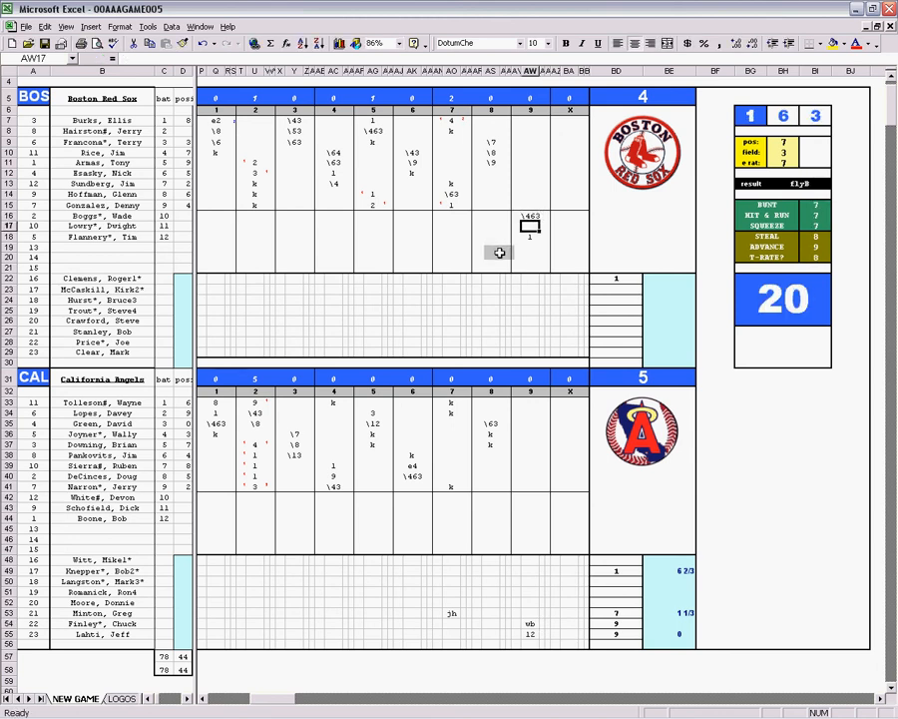
click(530, 193)
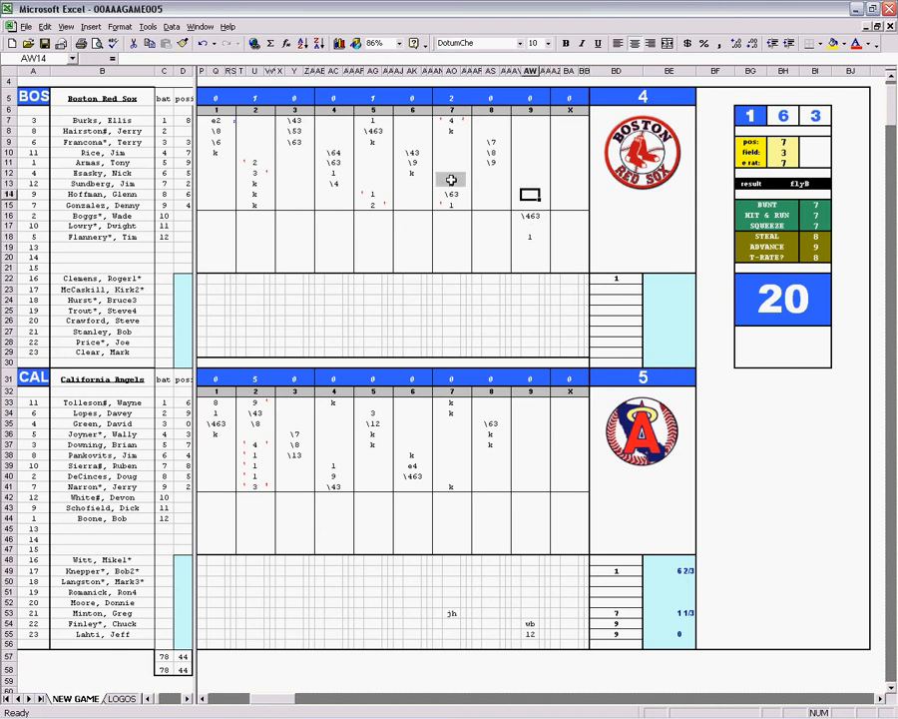
text(k)
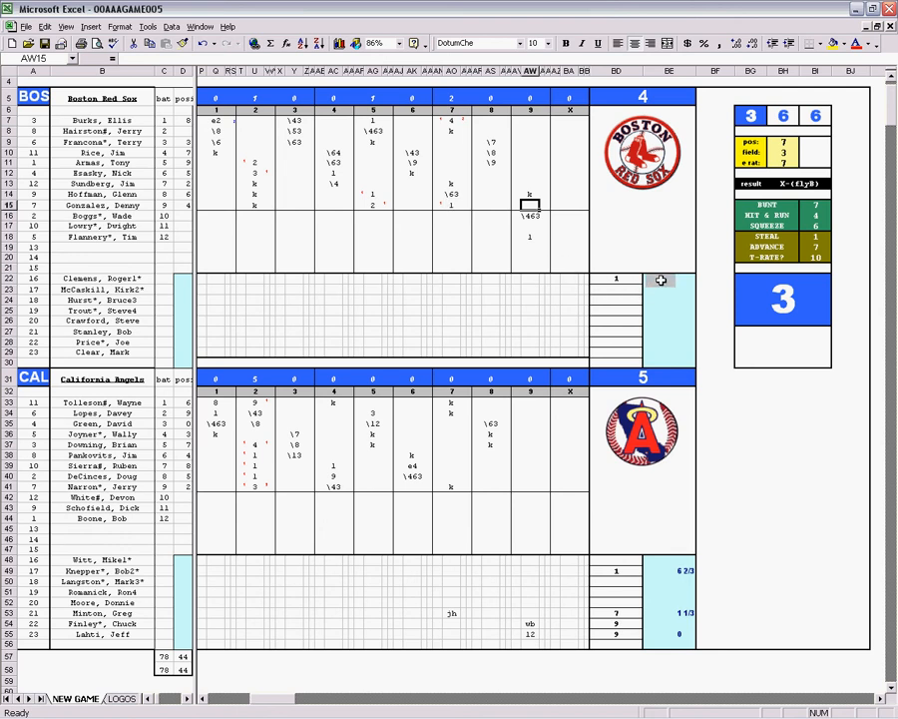
Step: Give Clemens 8 innings pitched and change Finley's innings from 2/3 to 1
click(669, 277)
text(8)
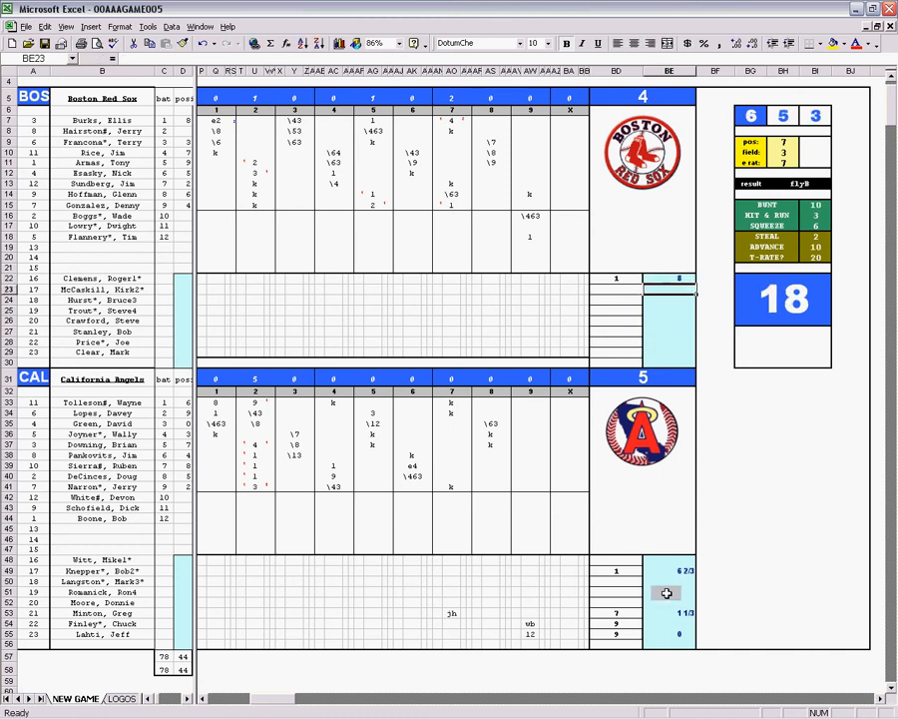
click(616, 623)
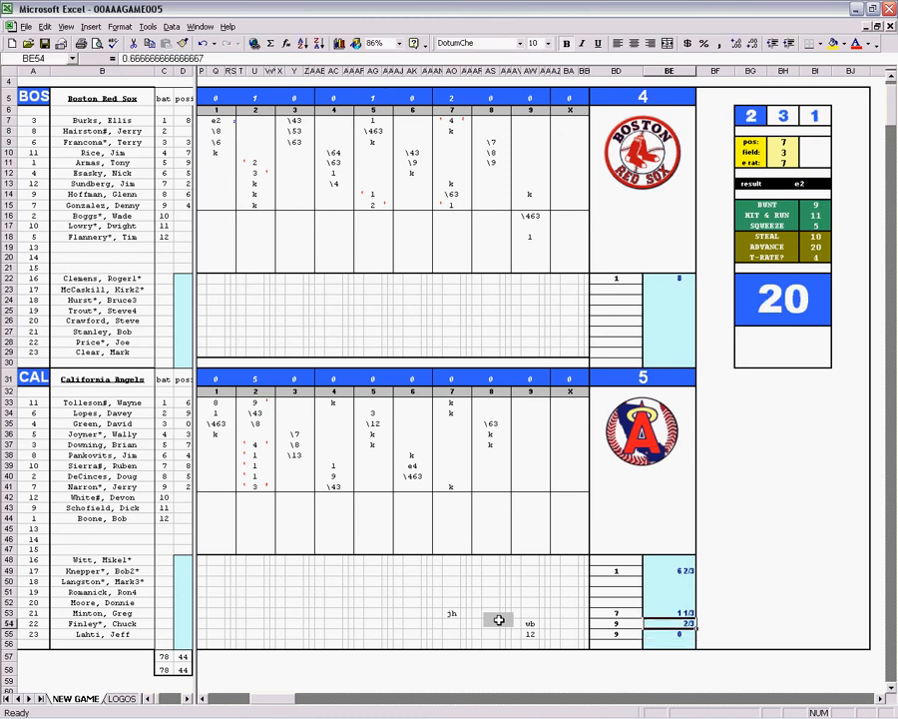
click(669, 611)
text(1)
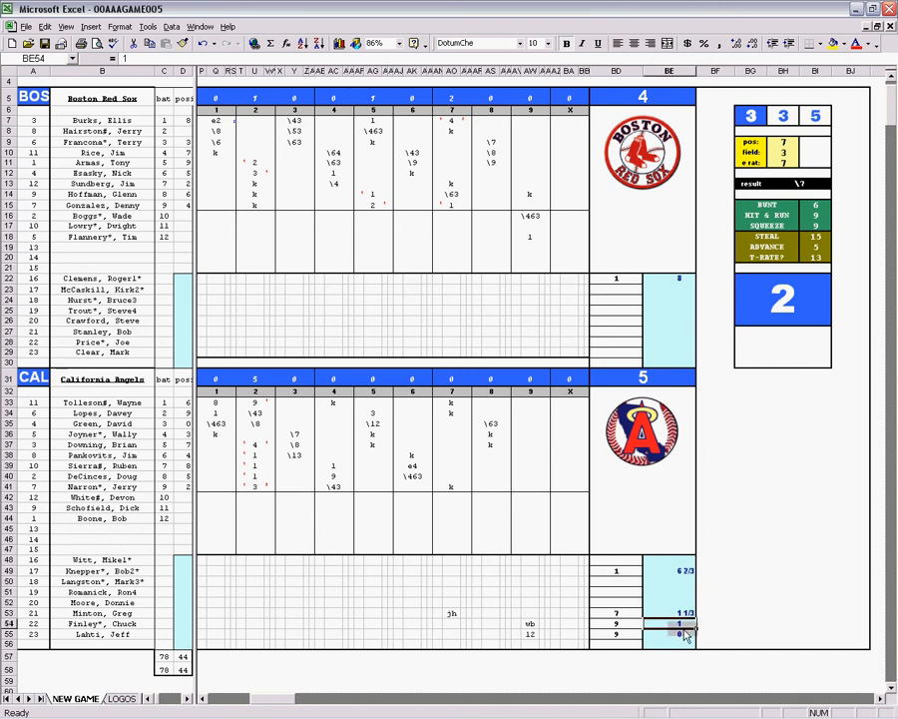
click(679, 623)
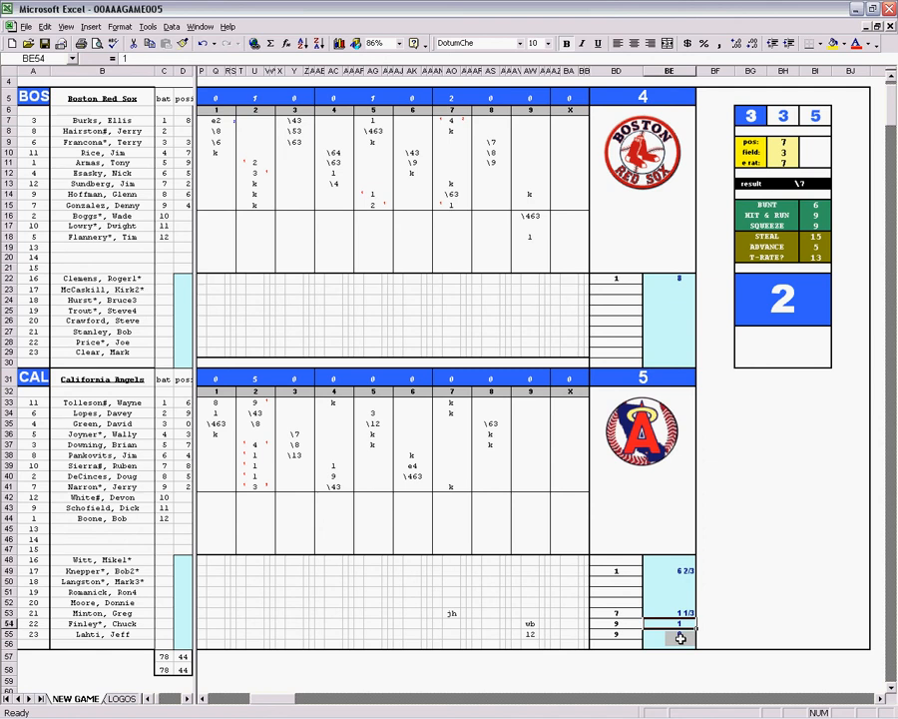